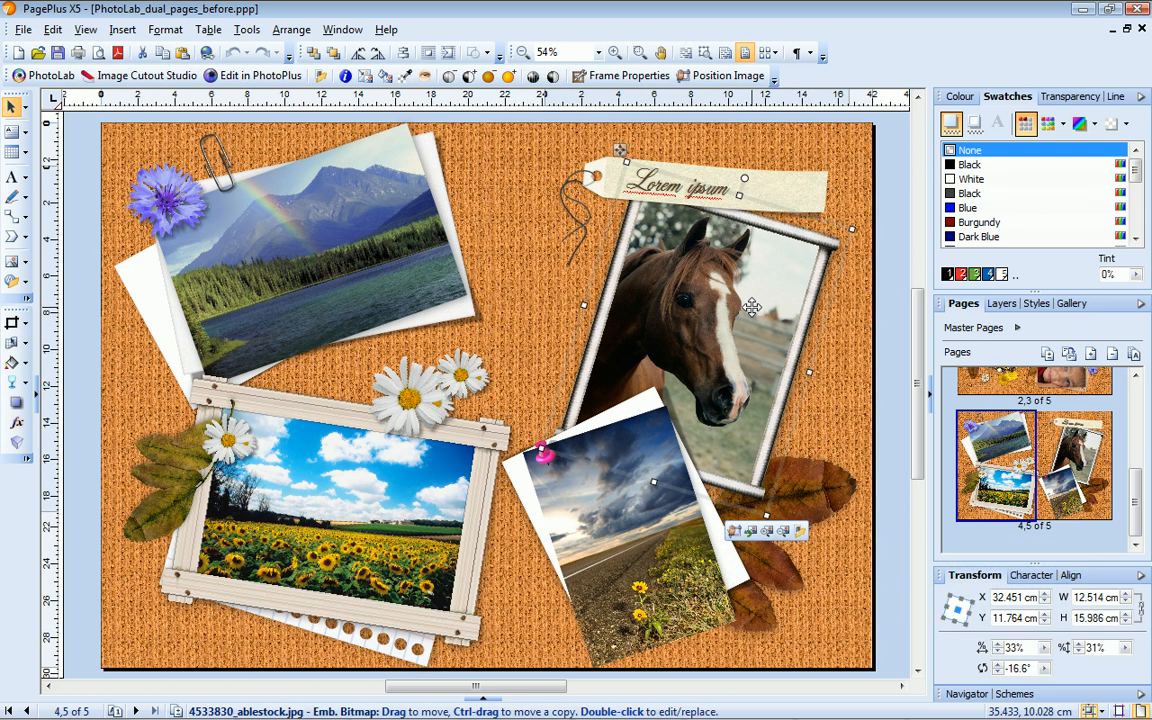
{"action": "mouse_move", "coordinate": [47, 75]}
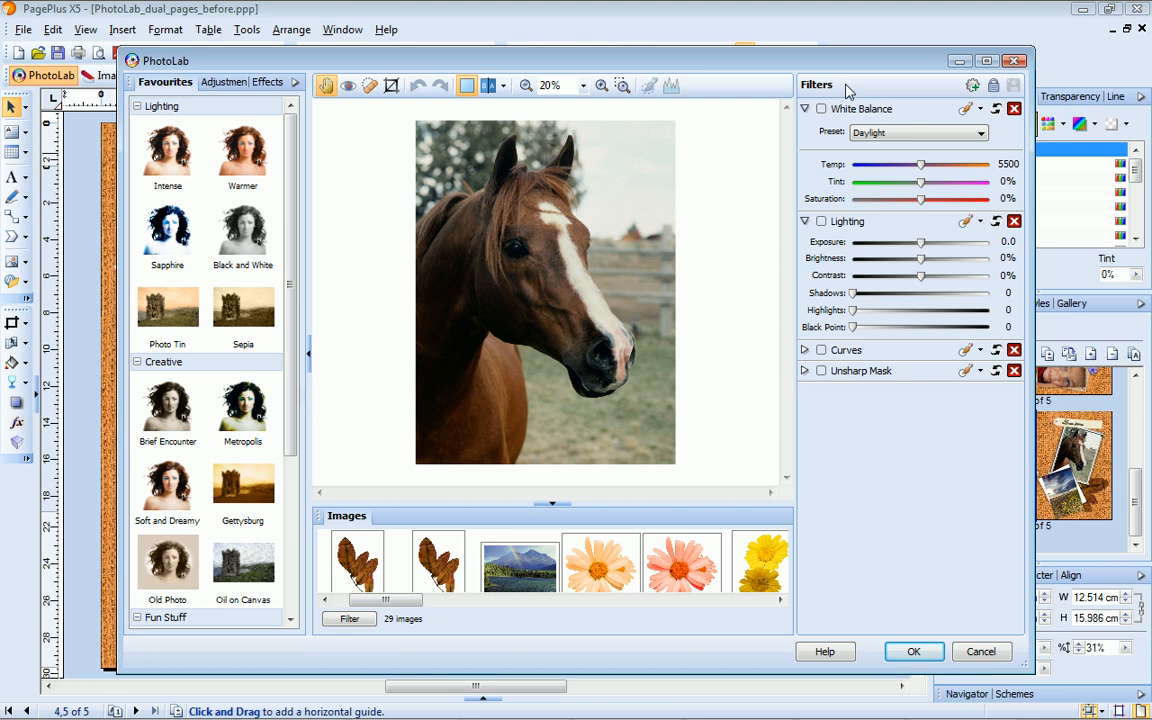
{"action": "mouse_move", "coordinate": [821, 109]}
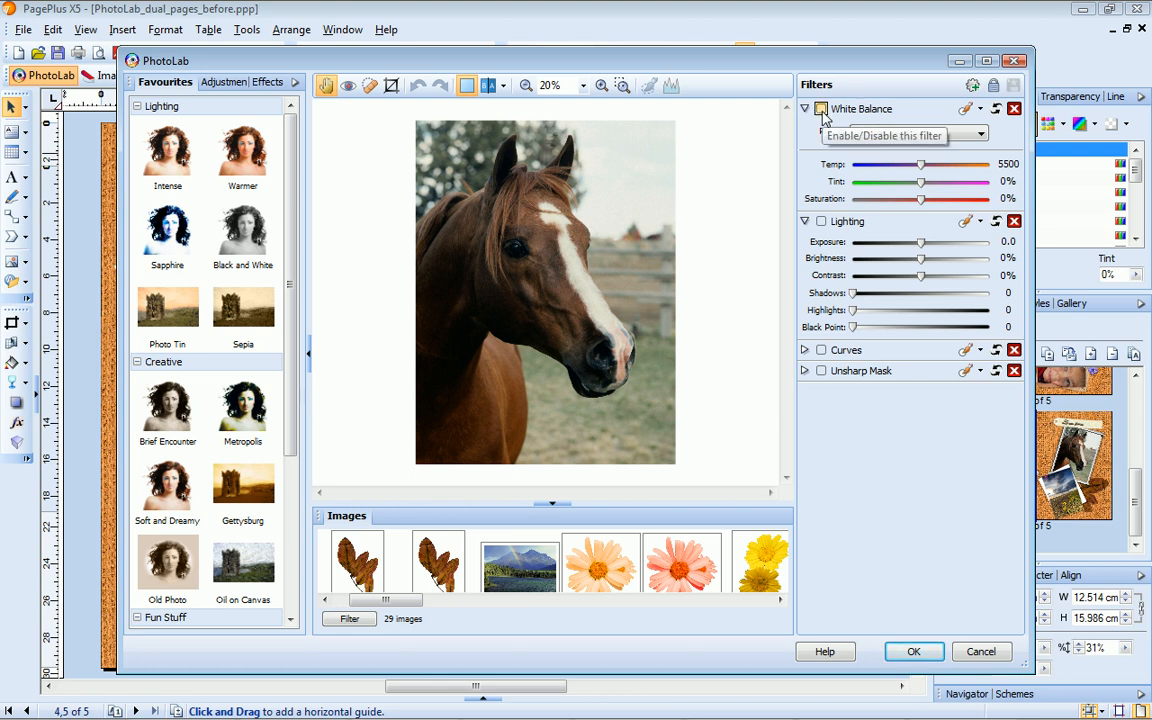
Open the horse photo in PhotoLab and remove its Unsharp Mask and White Balance filters.
{"action": "left_click", "coordinate": [821, 108]}
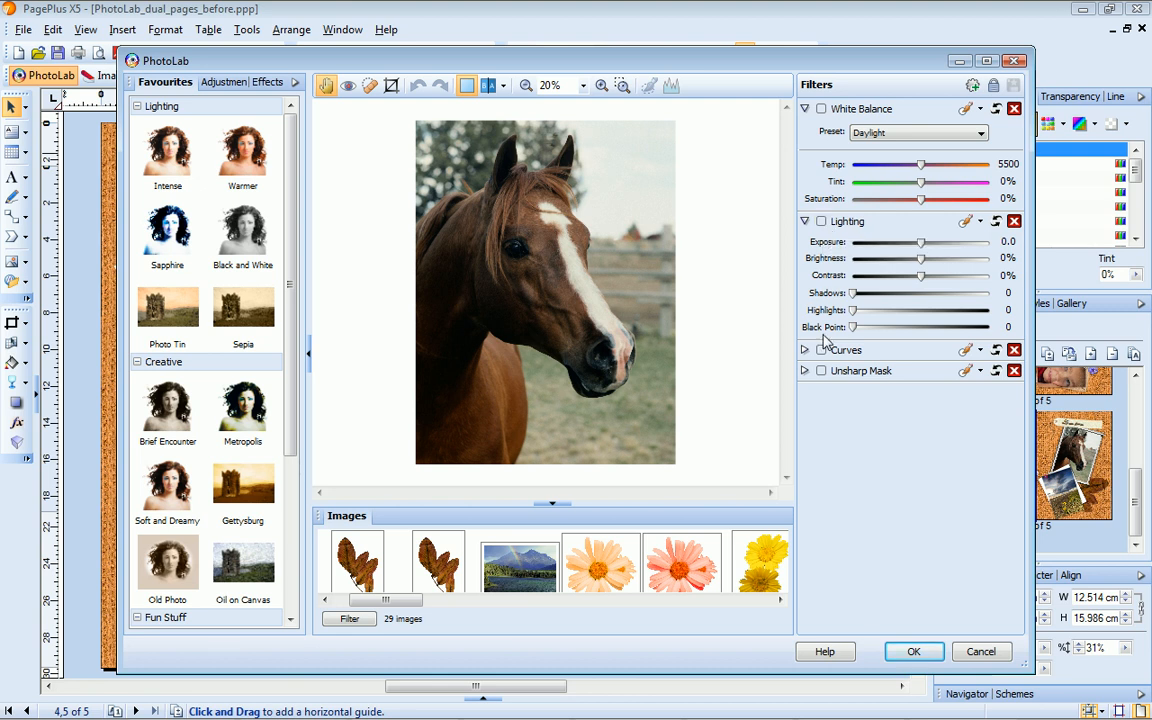
{"action": "mouse_move", "coordinate": [821, 371]}
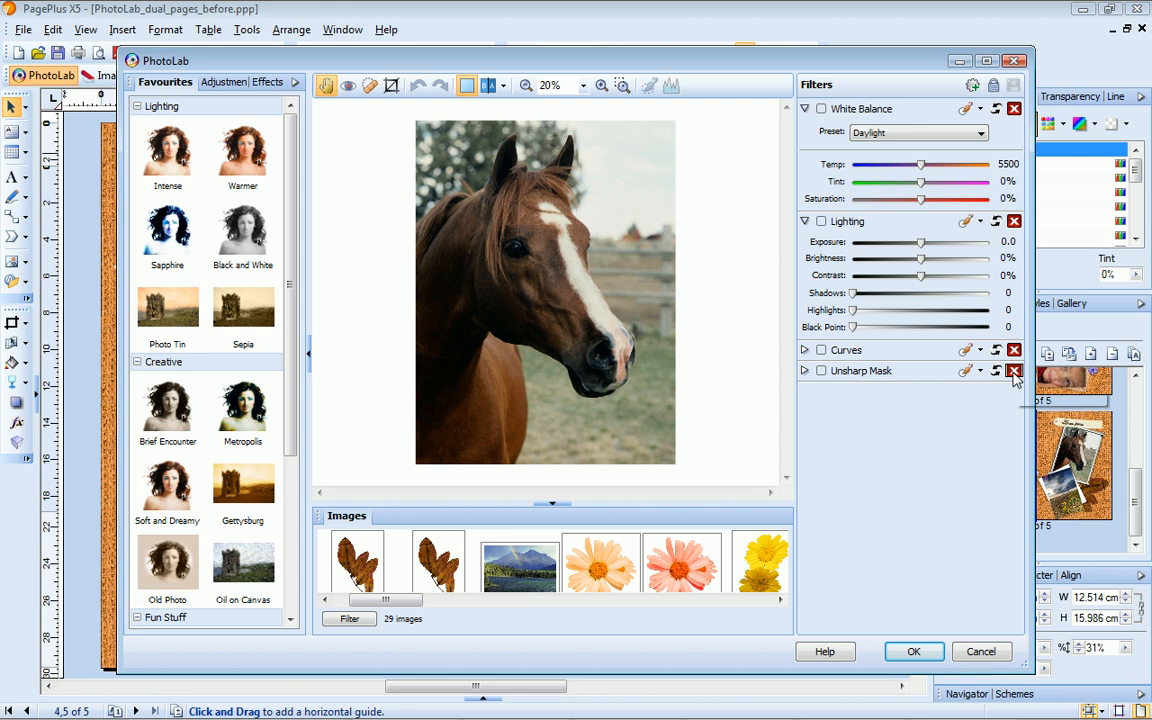
{"action": "left_click", "coordinate": [1014, 371]}
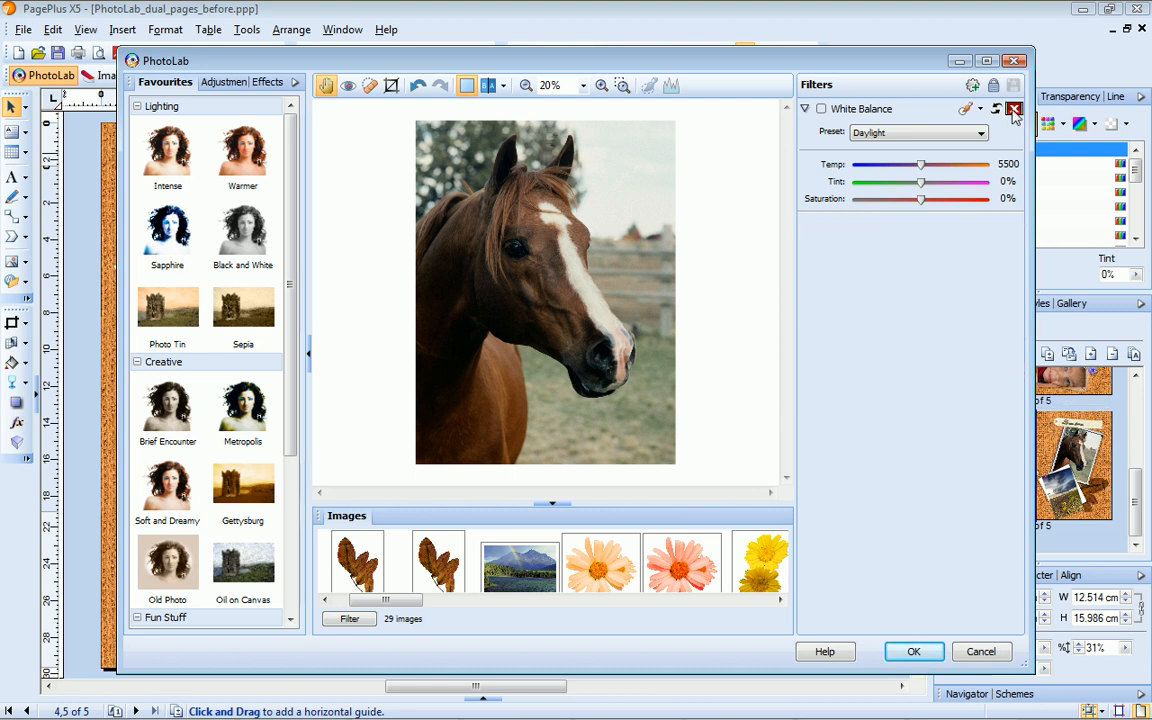
{"action": "left_click", "coordinate": [1013, 109]}
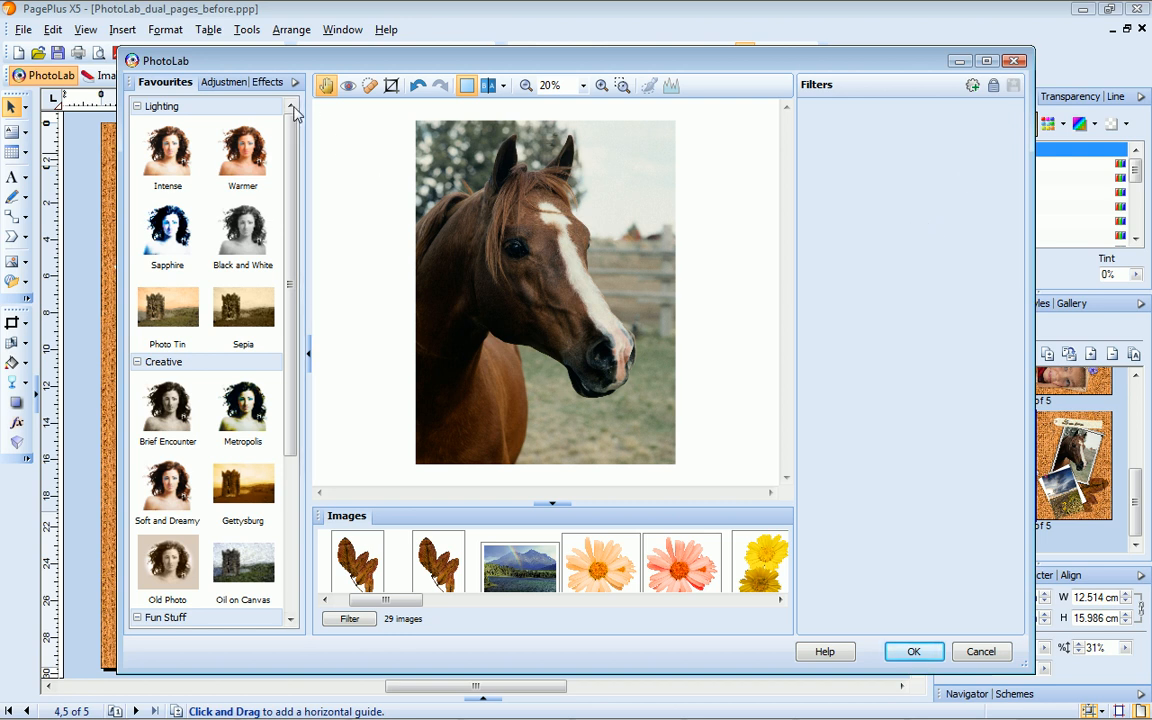
Trial the Artistic Pencil effect on the horse with edge 48 and contrast 33.
{"action": "left_click", "coordinate": [264, 82]}
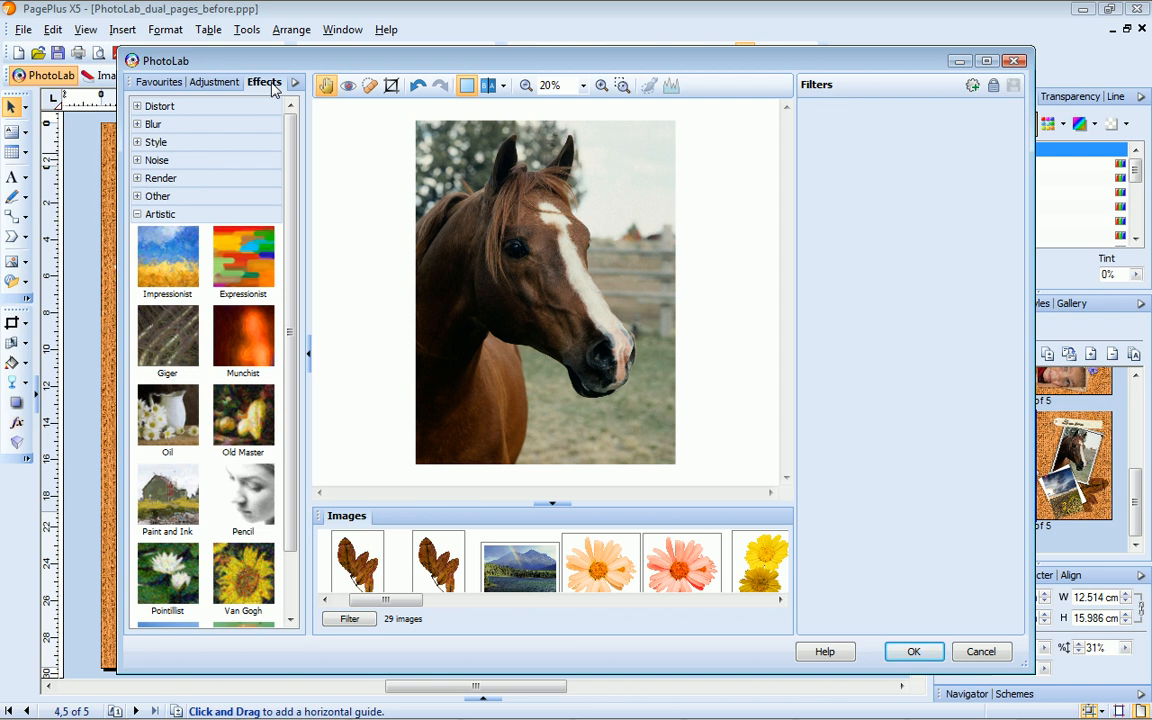
{"action": "mouse_move", "coordinate": [266, 219]}
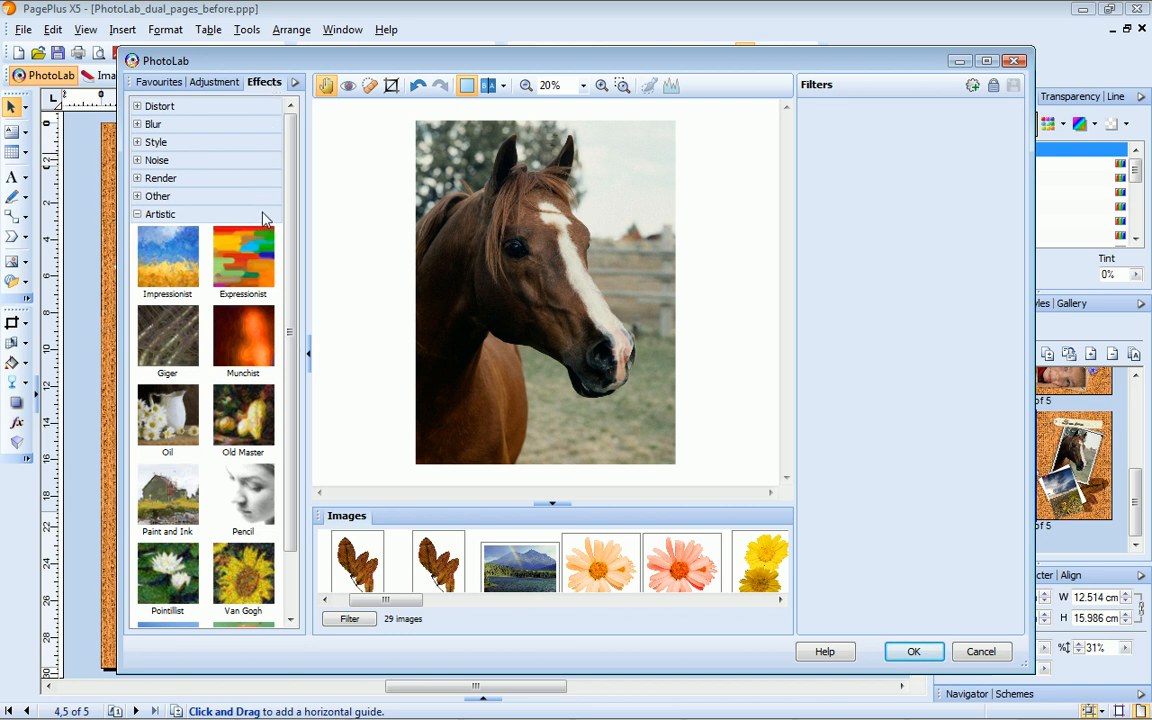
{"action": "left_click", "coordinate": [243, 497]}
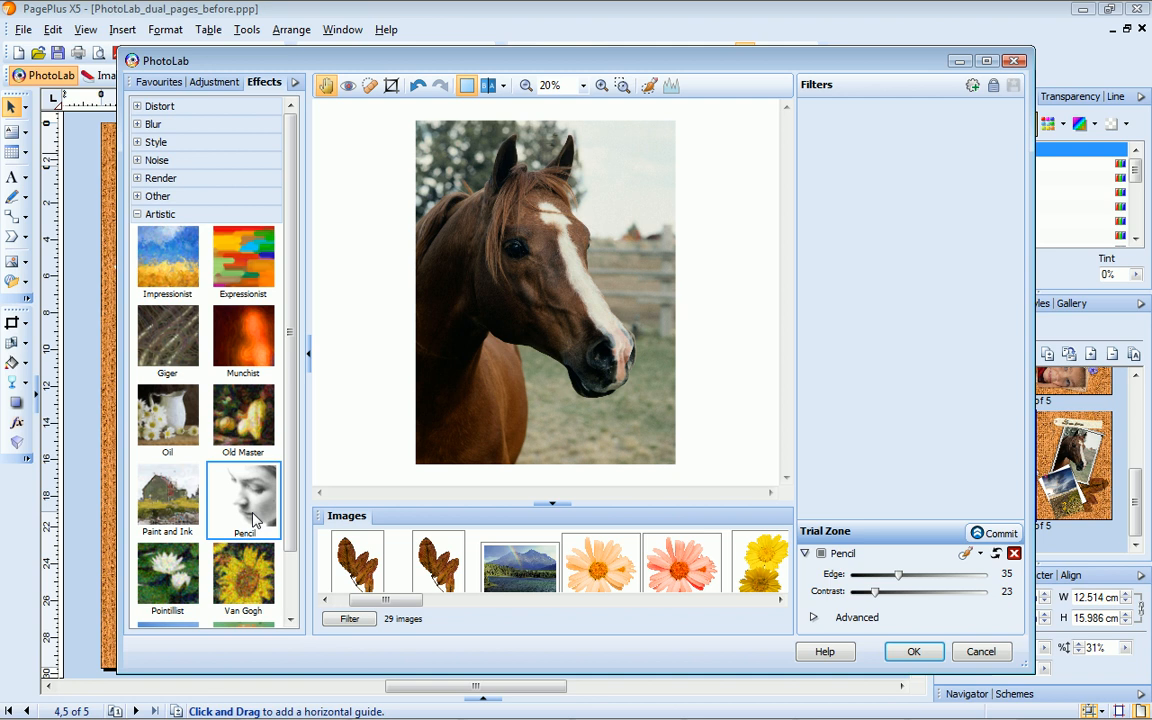
{"action": "left_click", "coordinate": [243, 500]}
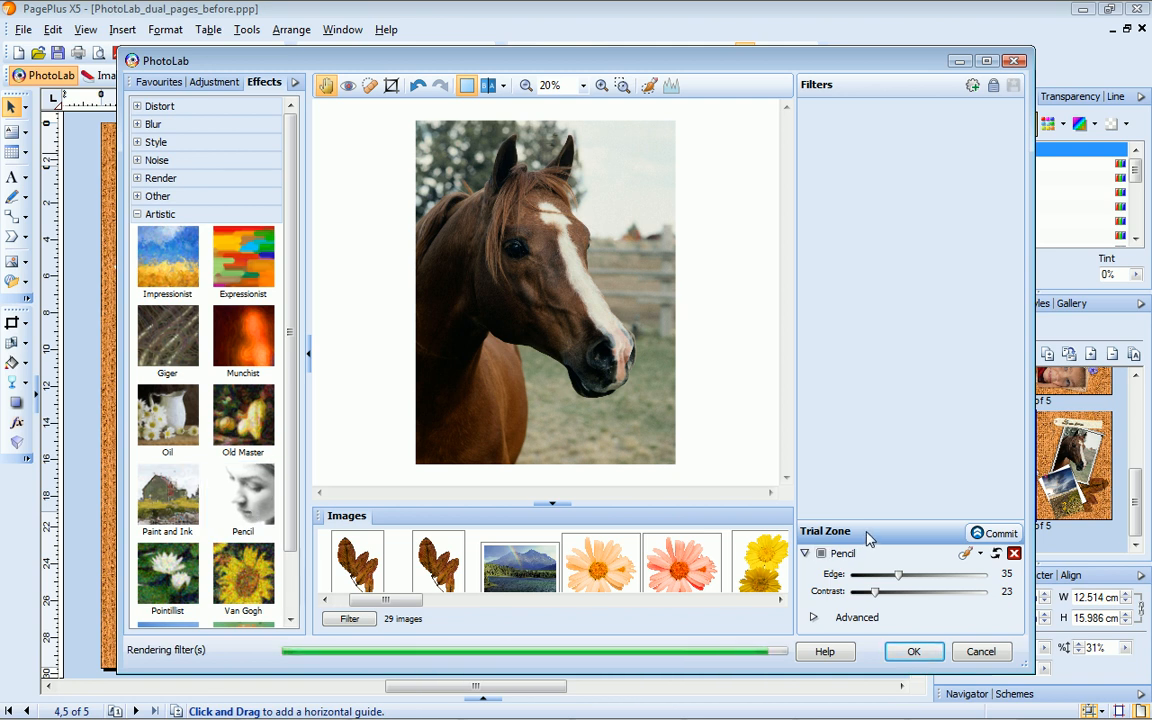
{"action": "left_click_drag", "start_coordinate": [898, 574], "coordinate": [916, 574]}
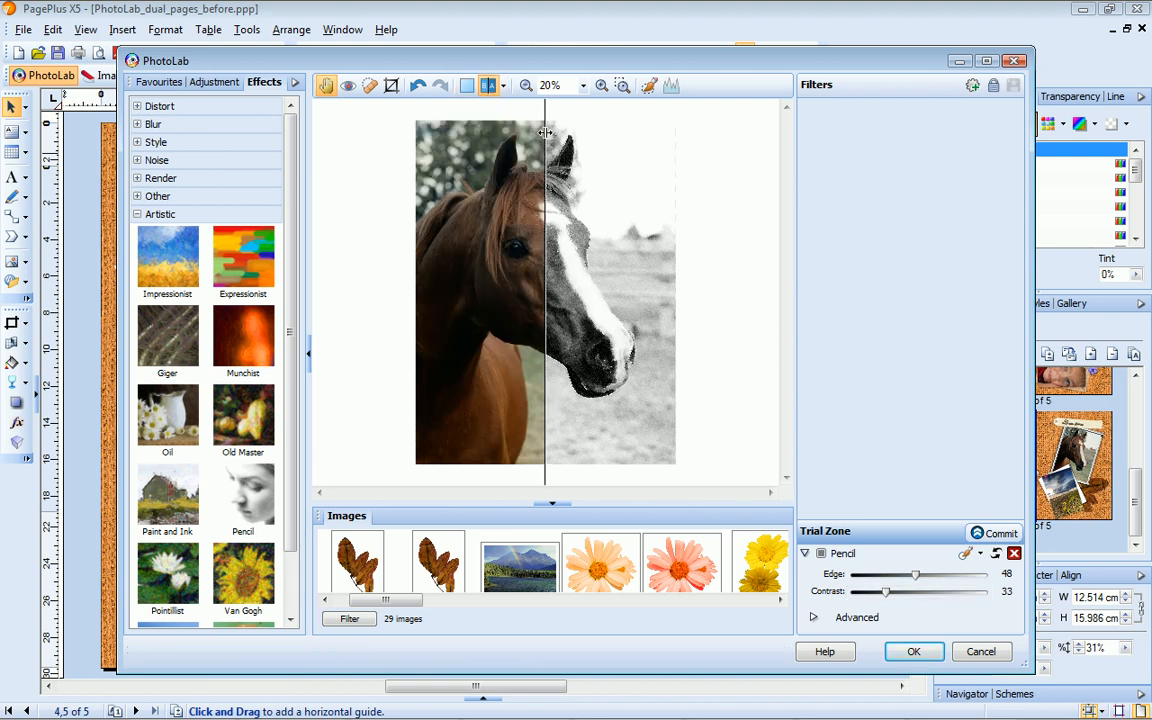
Shift the before/after split divider across the horse and adjust the preview zoom.
{"action": "left_click_drag", "start_coordinate": [545, 133], "coordinate": [530, 133]}
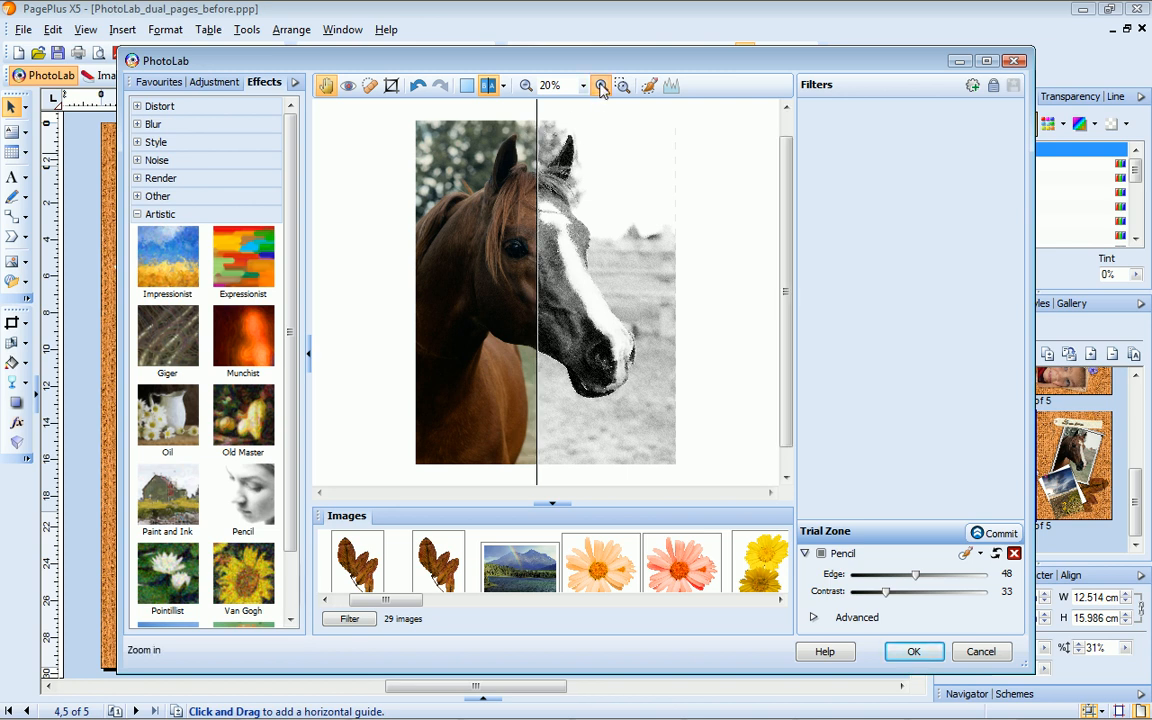
{"action": "left_click", "coordinate": [525, 85]}
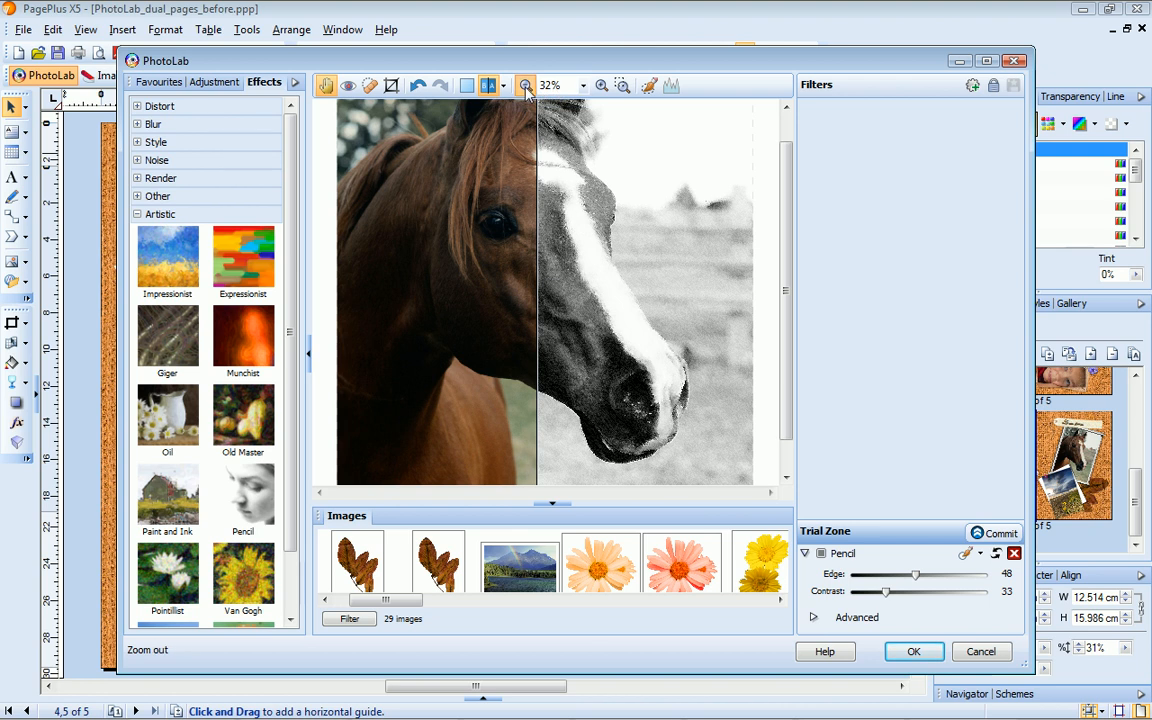
{"action": "left_click", "coordinate": [524, 85]}
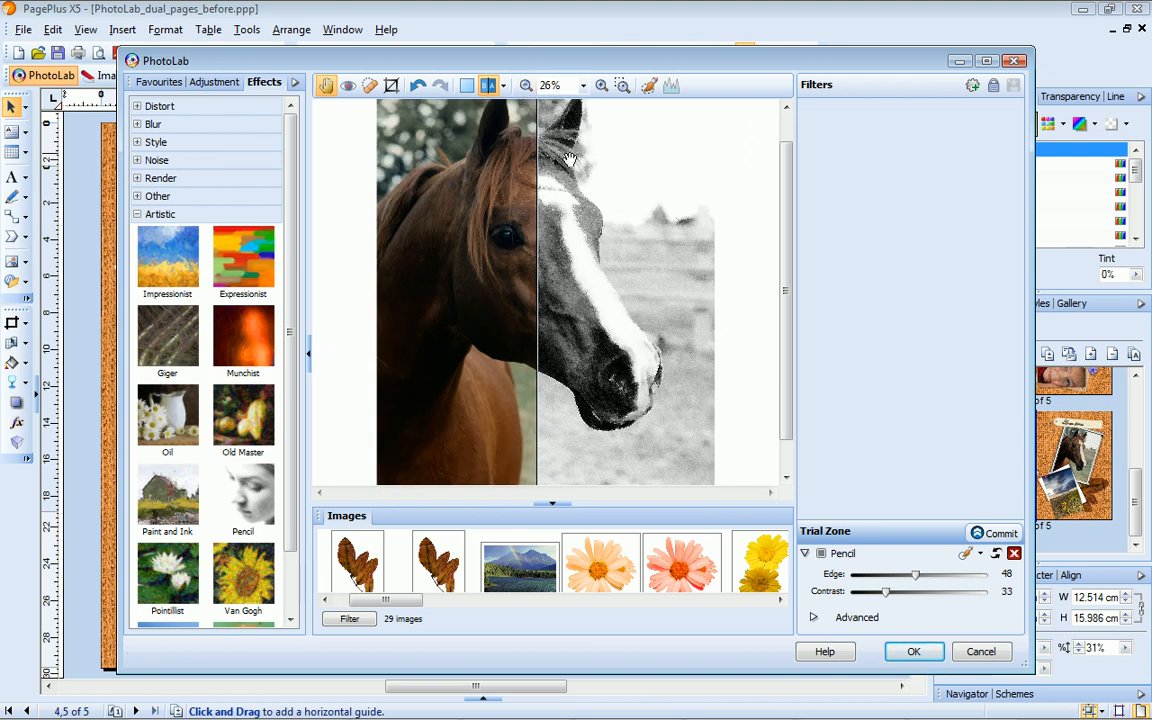
{"action": "mouse_move", "coordinate": [996, 553]}
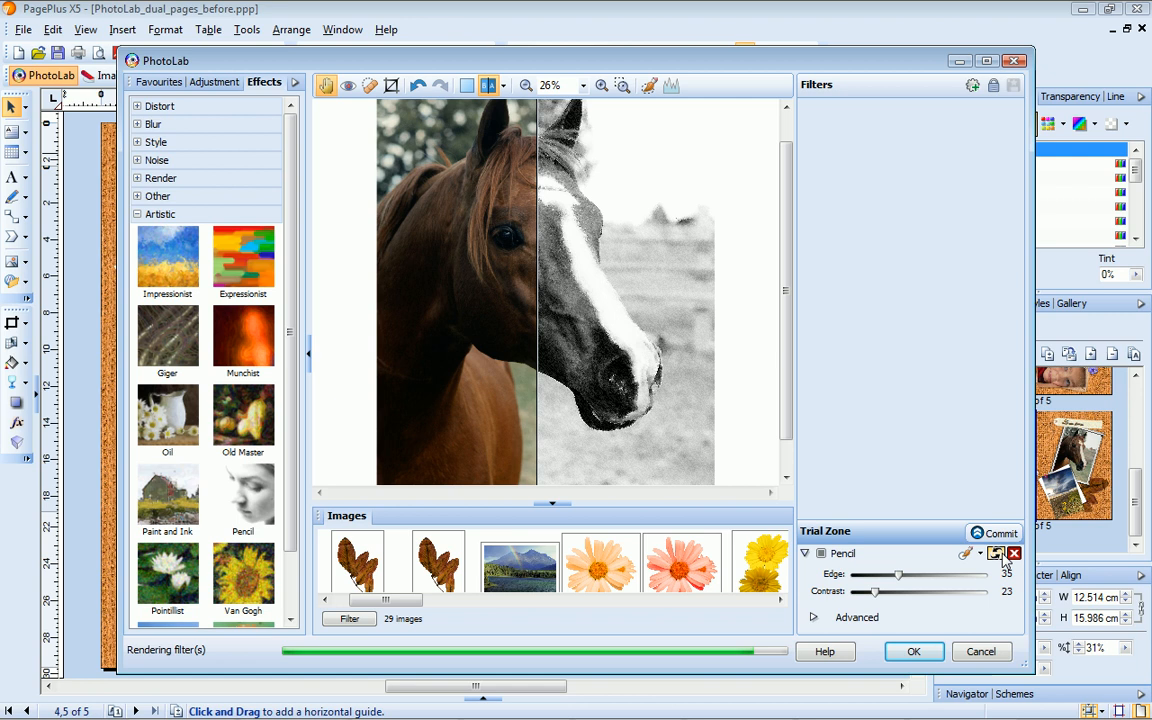
Reset the Pencil settings and commit a Paint and Ink effect instead.
{"action": "left_click", "coordinate": [168, 498]}
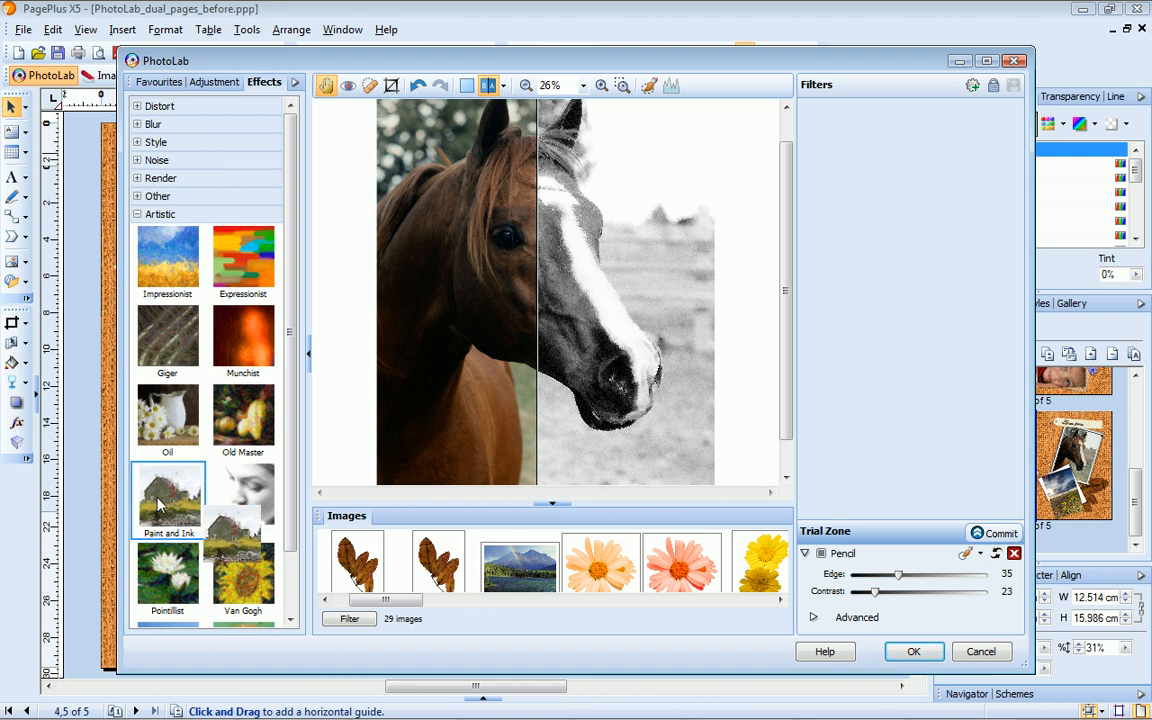
{"action": "left_click", "coordinate": [167, 500]}
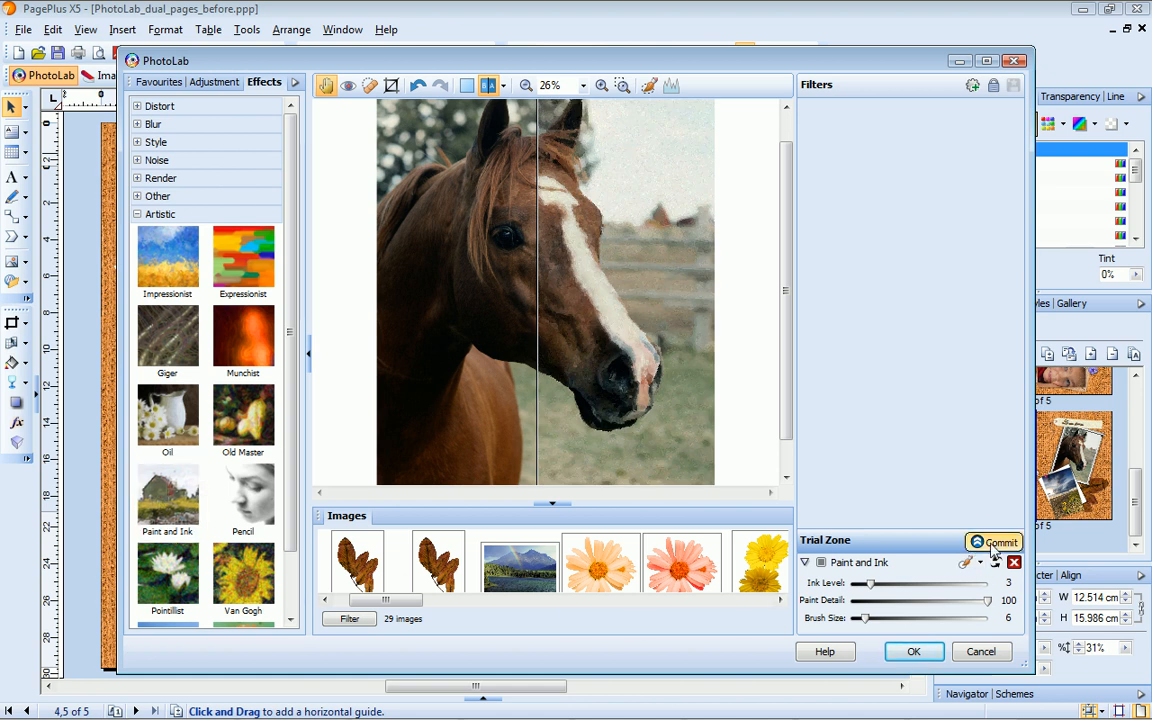
{"action": "left_click", "coordinate": [993, 541]}
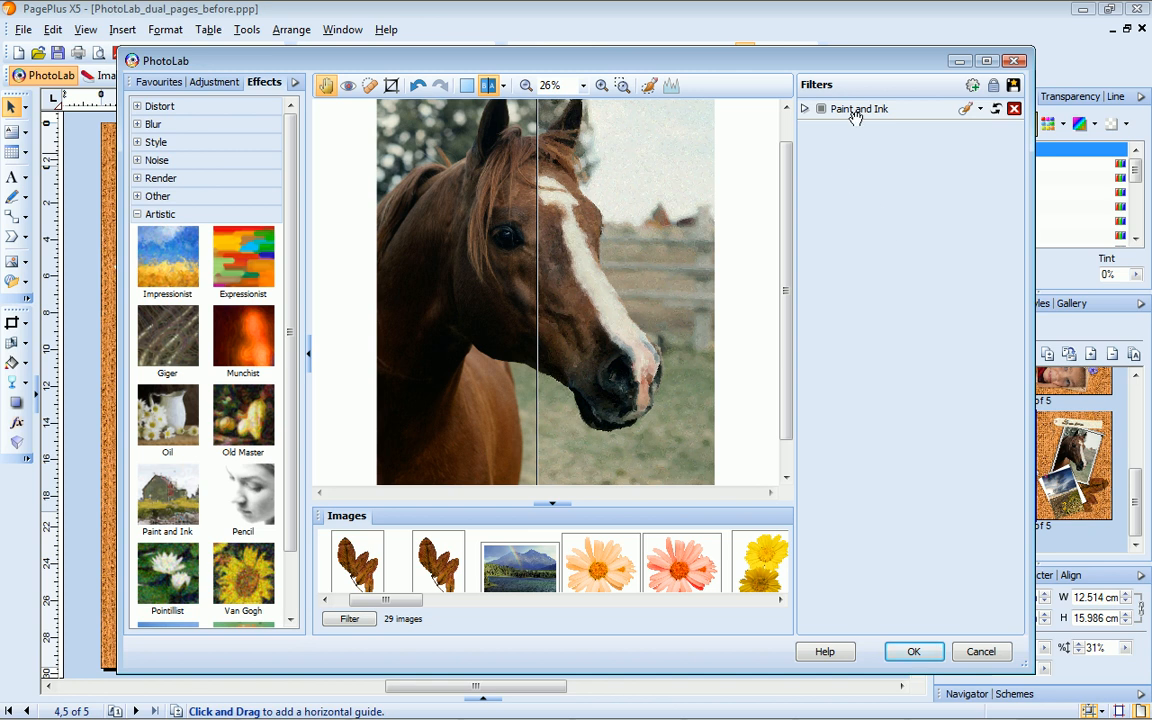
{"action": "mouse_move", "coordinate": [866, 195]}
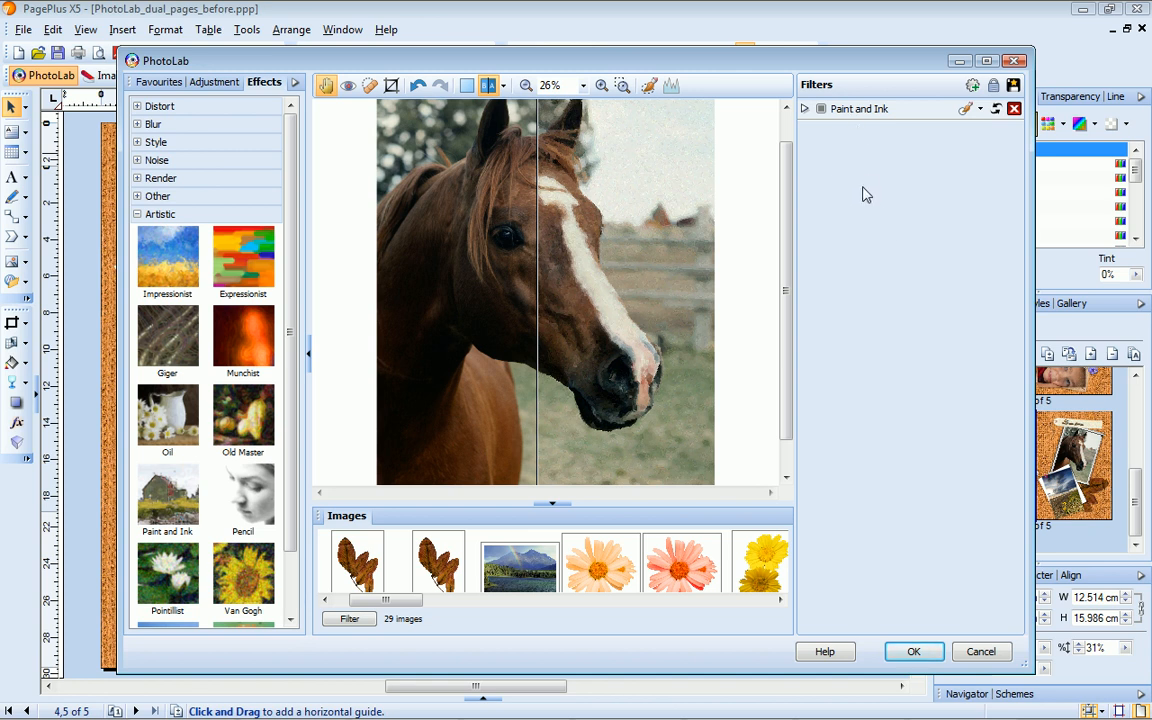
Toggle the Paint and Ink filter off and on to compare with the original.
{"action": "left_click", "coordinate": [820, 108]}
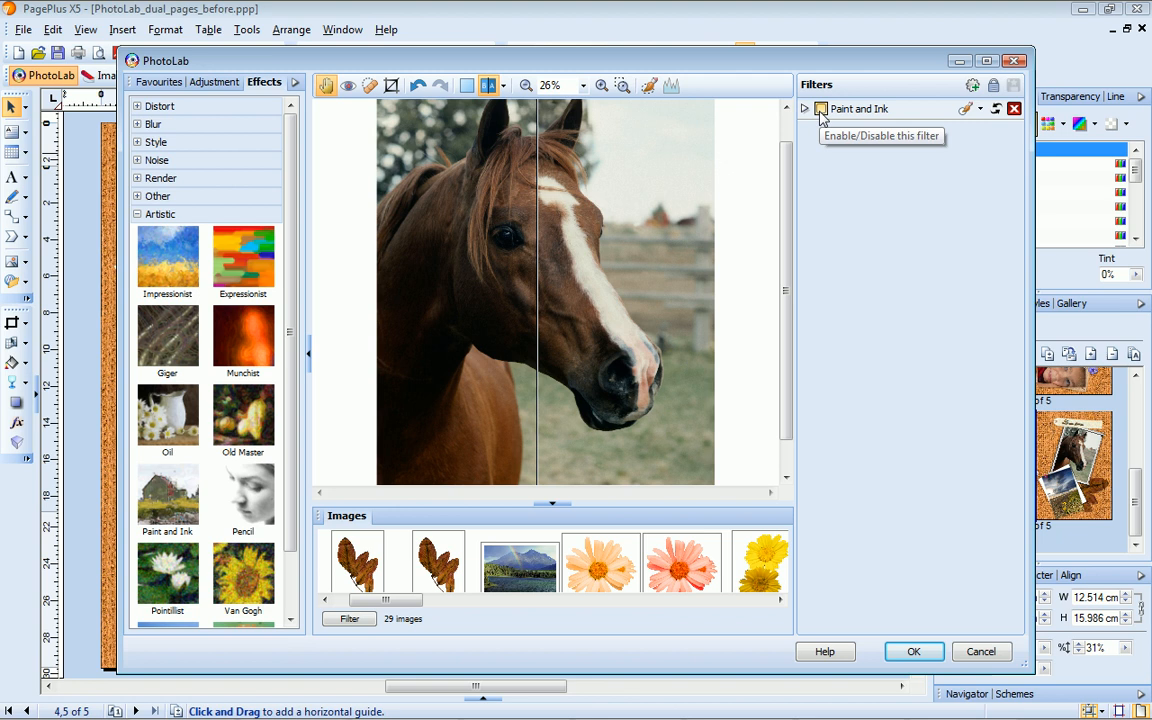
{"action": "left_click", "coordinate": [820, 108]}
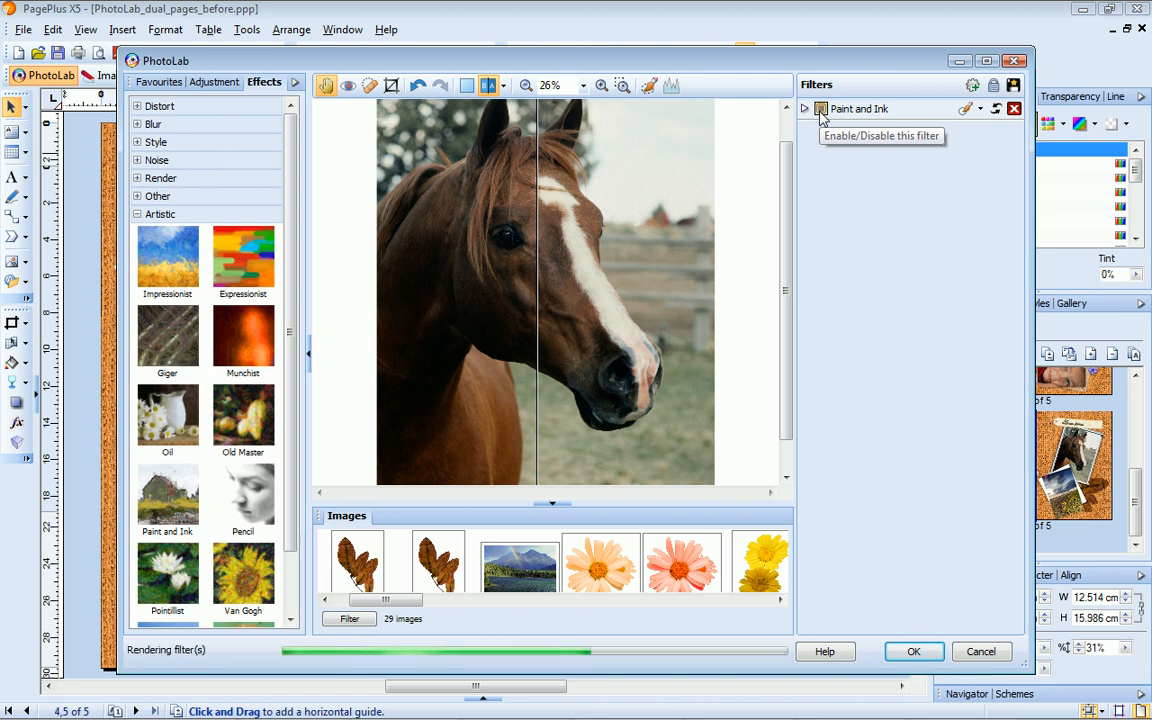
{"action": "left_click", "coordinate": [820, 109]}
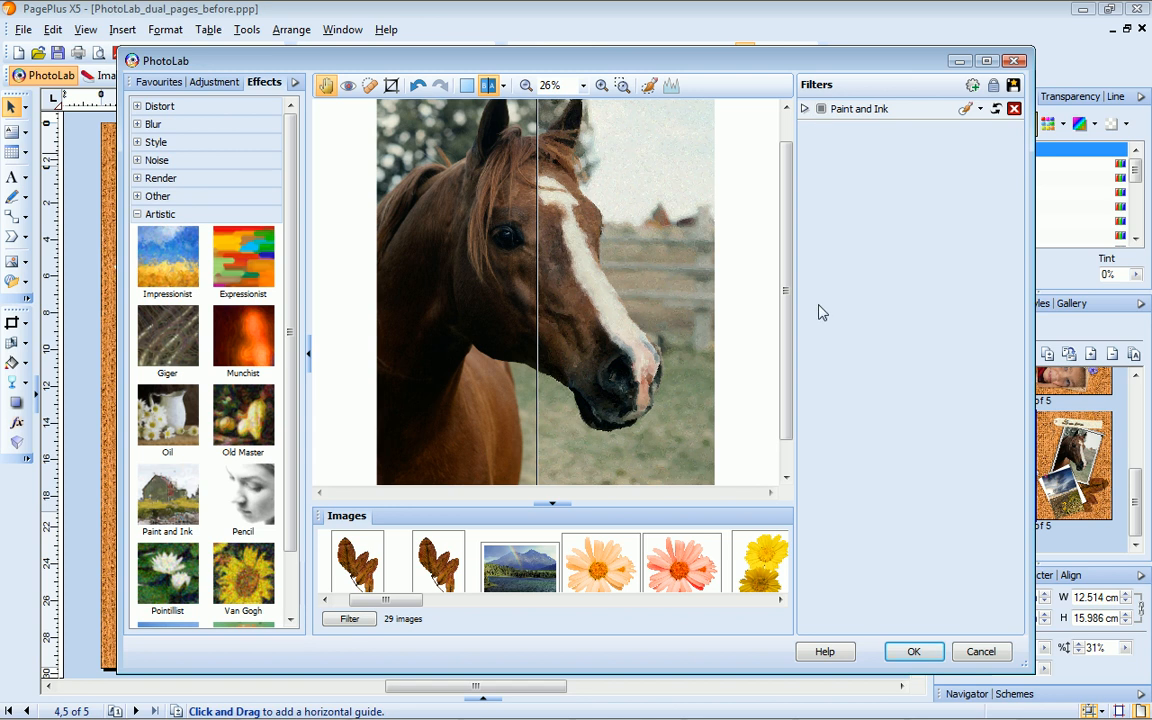
Select the sunflower field photo and remove its default filters, including White Balance.
{"action": "left_click_drag", "start_coordinate": [390, 599], "coordinate": [465, 599]}
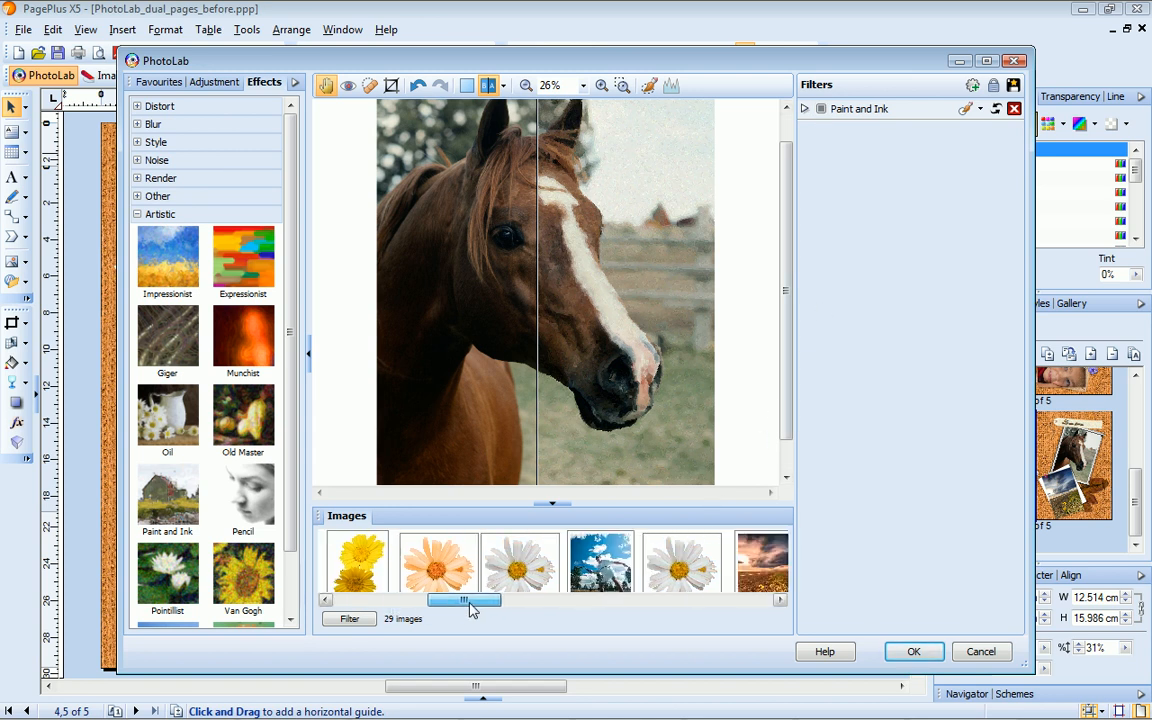
{"action": "left_click_drag", "start_coordinate": [463, 600], "coordinate": [590, 600]}
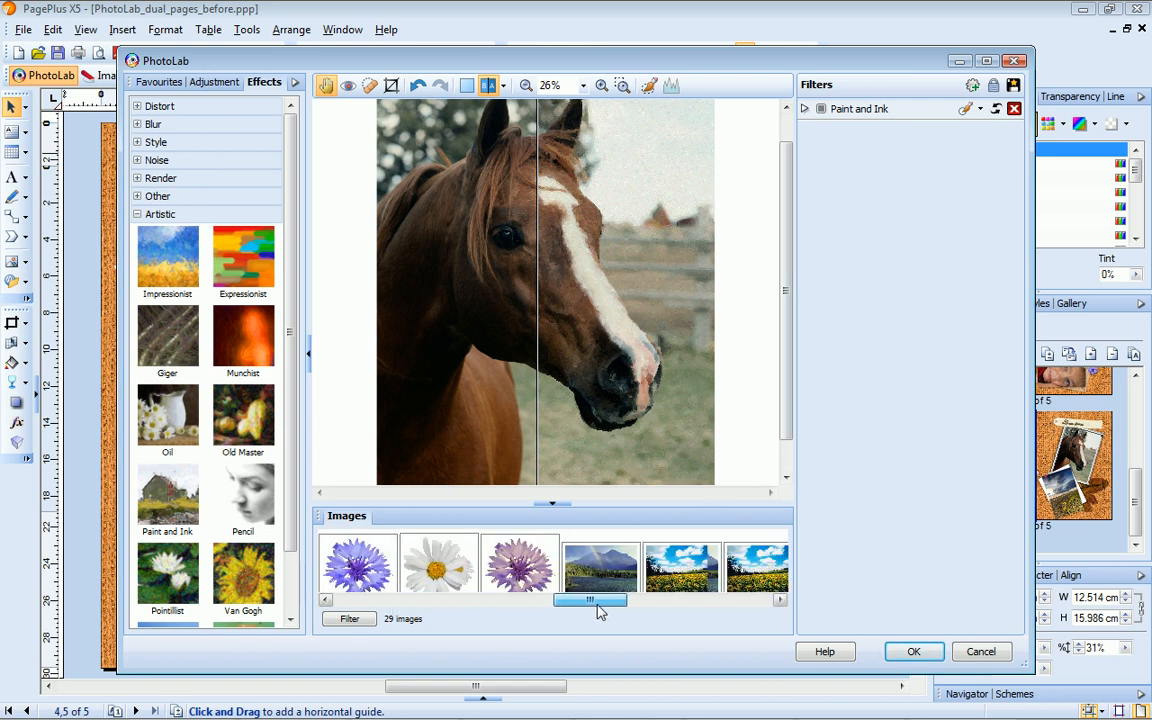
{"action": "left_click_drag", "start_coordinate": [590, 600], "coordinate": [628, 600]}
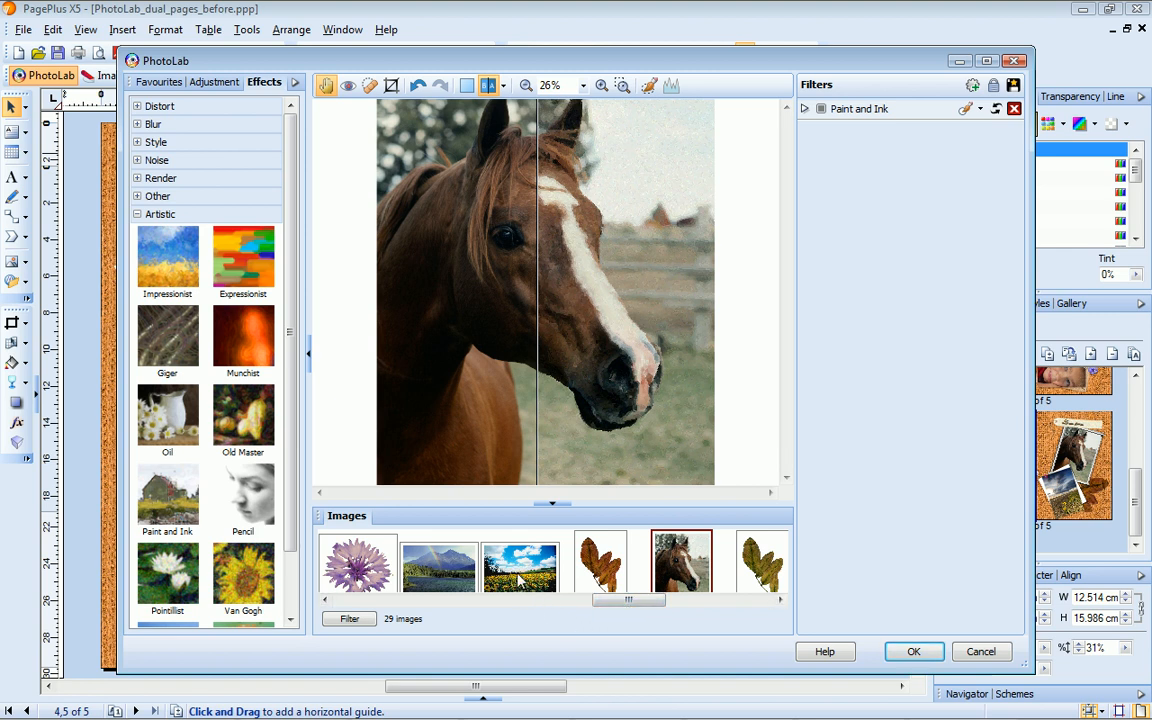
{"action": "left_click", "coordinate": [519, 565]}
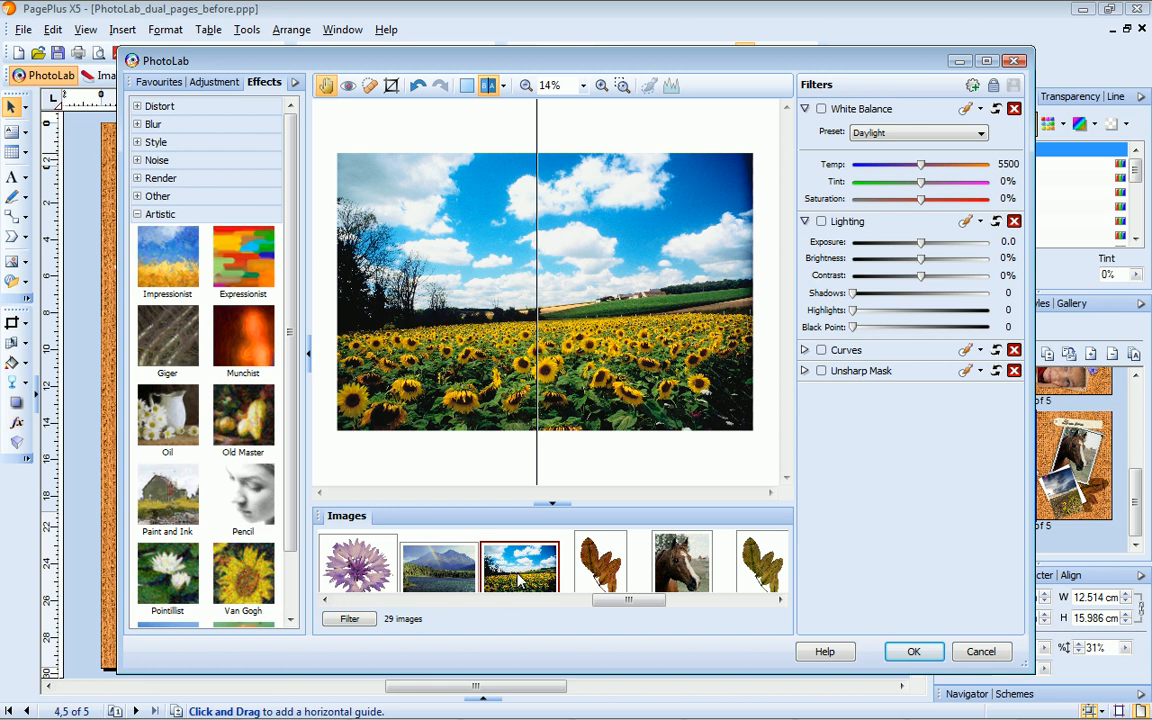
{"action": "mouse_move", "coordinate": [738, 557]}
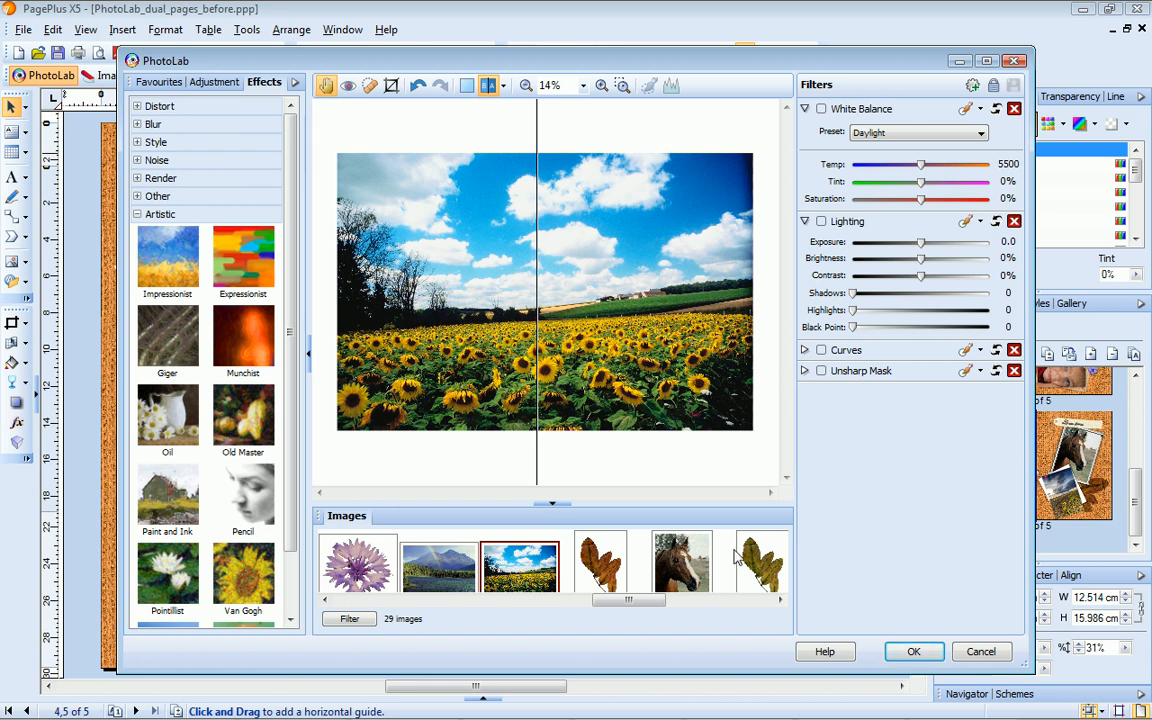
{"action": "left_click", "coordinate": [1014, 370]}
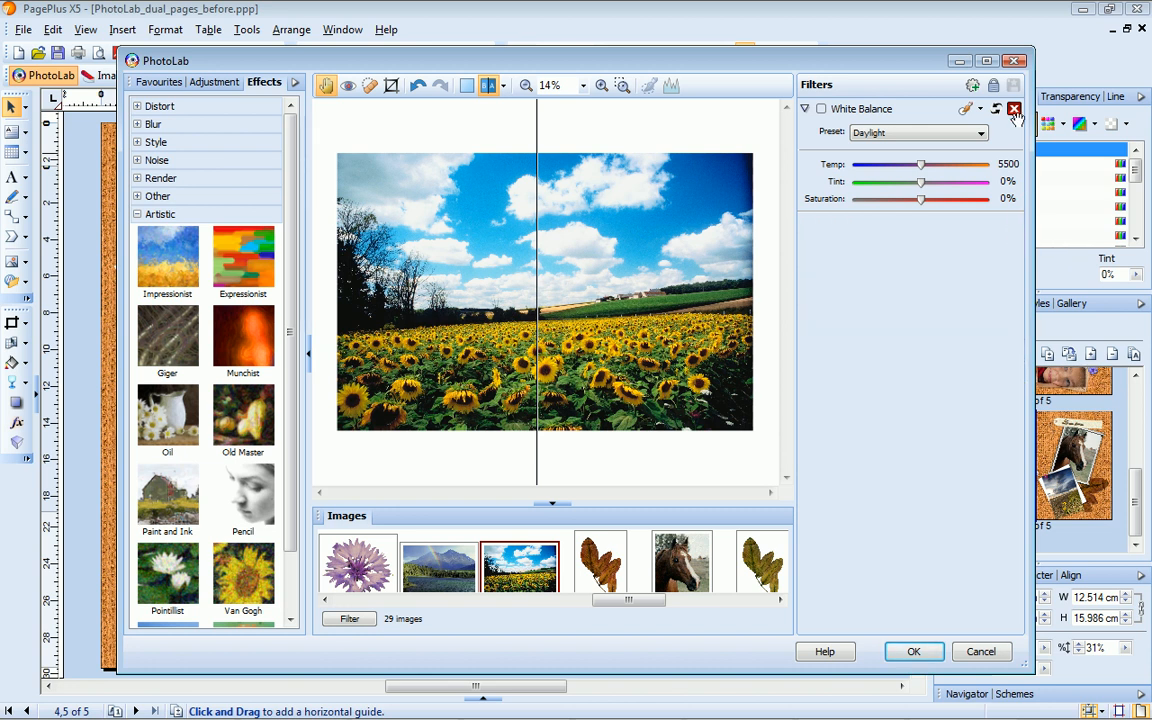
{"action": "left_click", "coordinate": [1013, 109]}
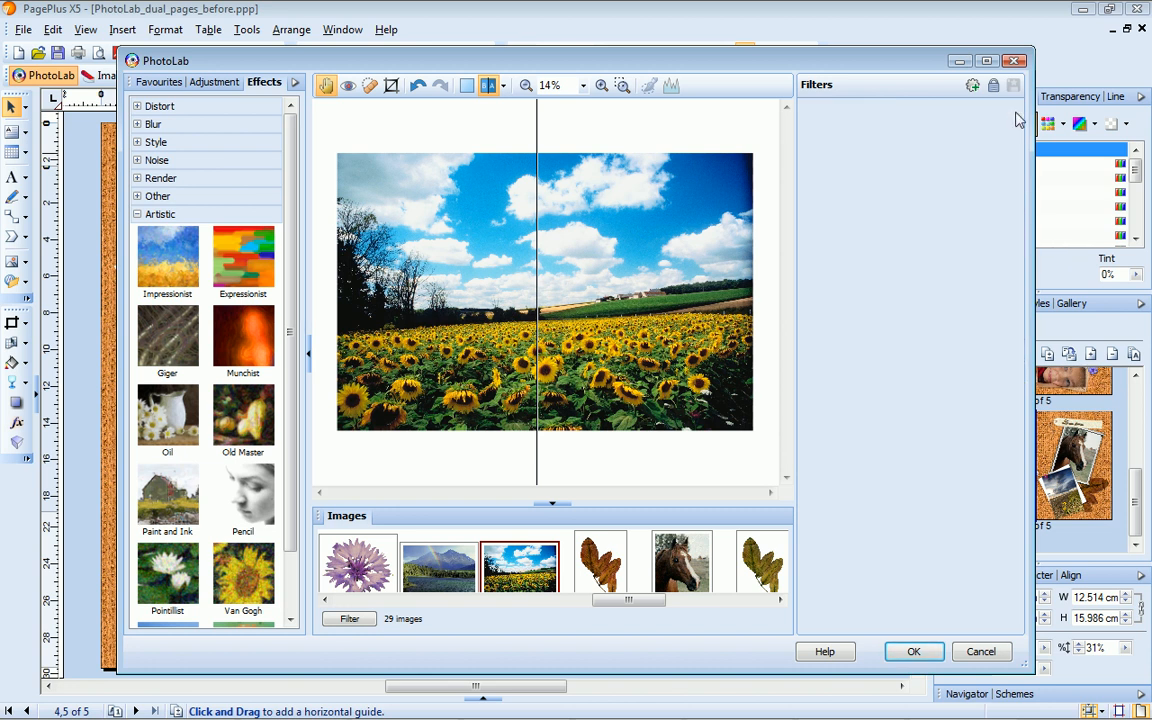
{"action": "mouse_move", "coordinate": [894, 332]}
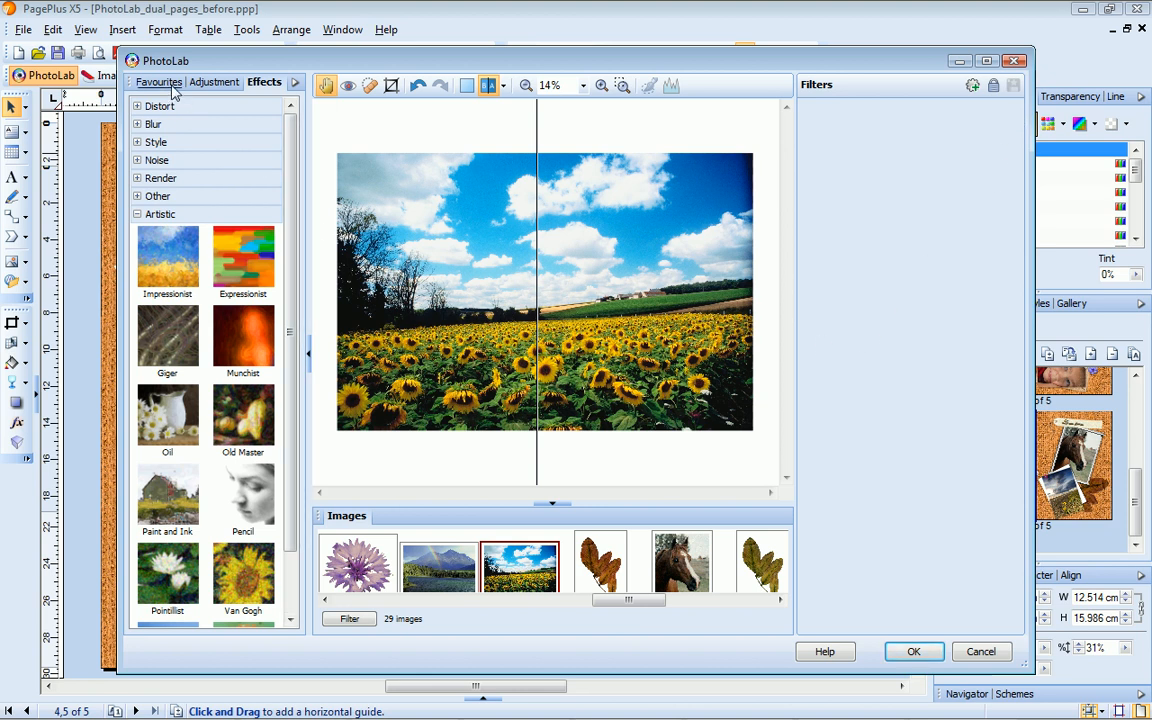
Apply the Red Devil favourite from Fun Stuff and raise film grain amount to 40.
{"action": "left_click", "coordinate": [159, 82]}
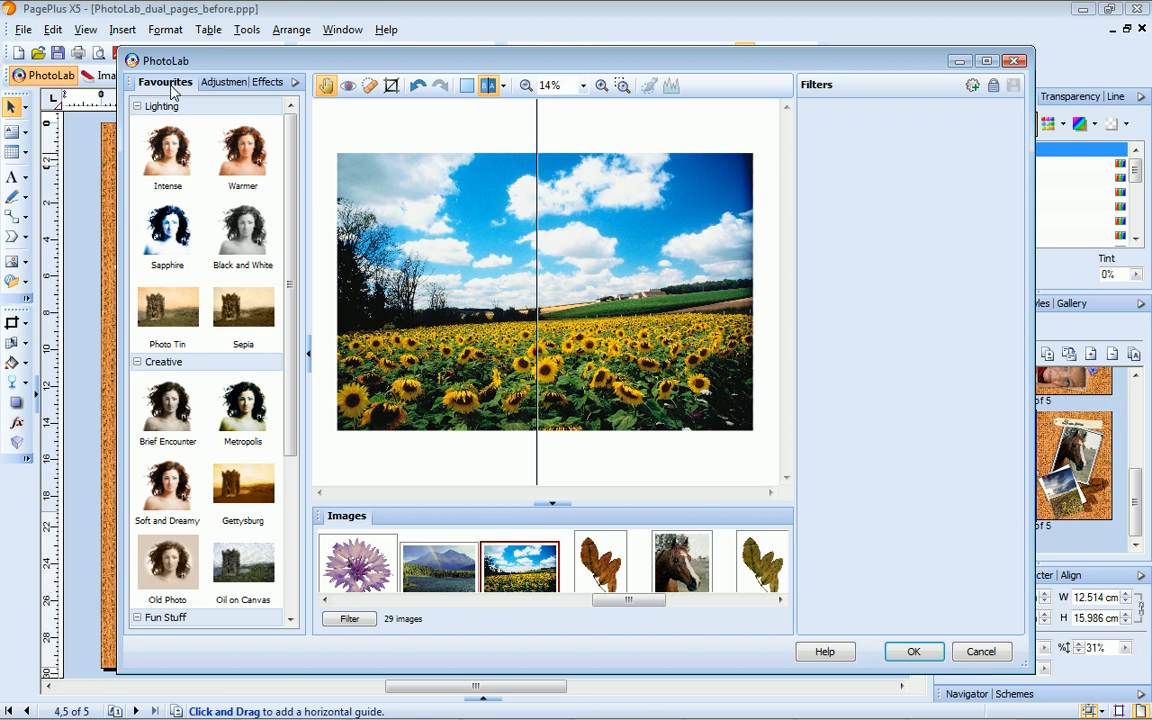
{"action": "left_click", "coordinate": [243, 310]}
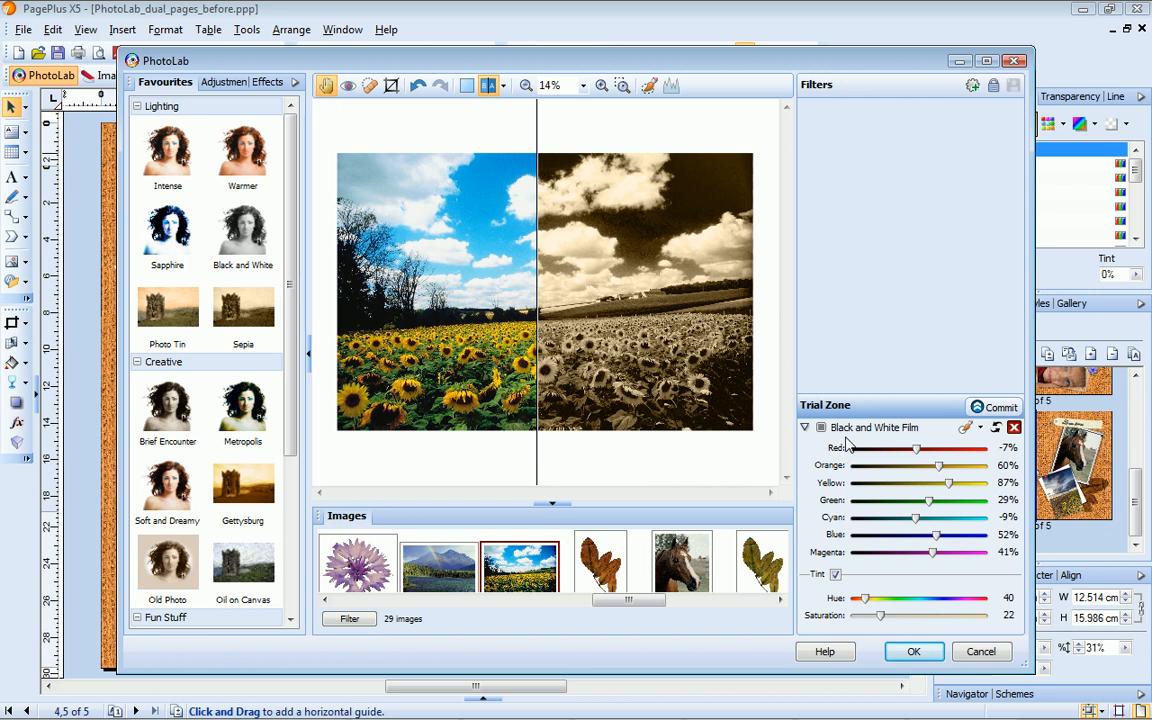
{"action": "scroll", "scroll_direction": "down", "scroll_amount": 3}
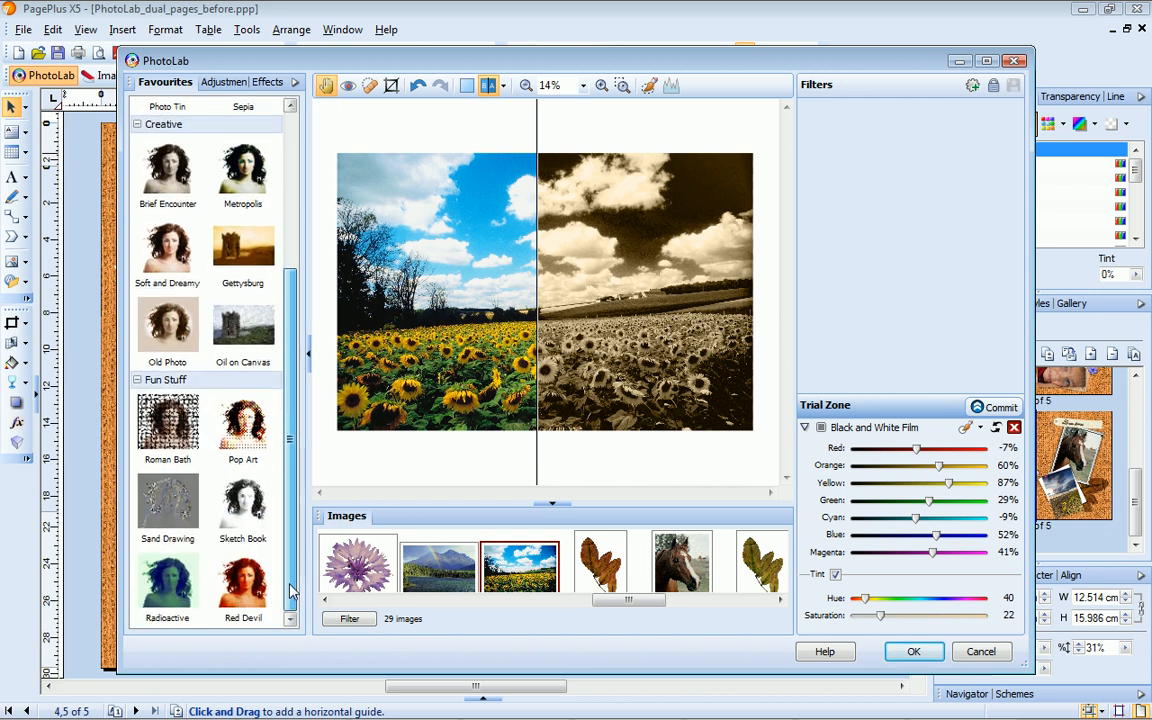
{"action": "left_click", "coordinate": [242, 585]}
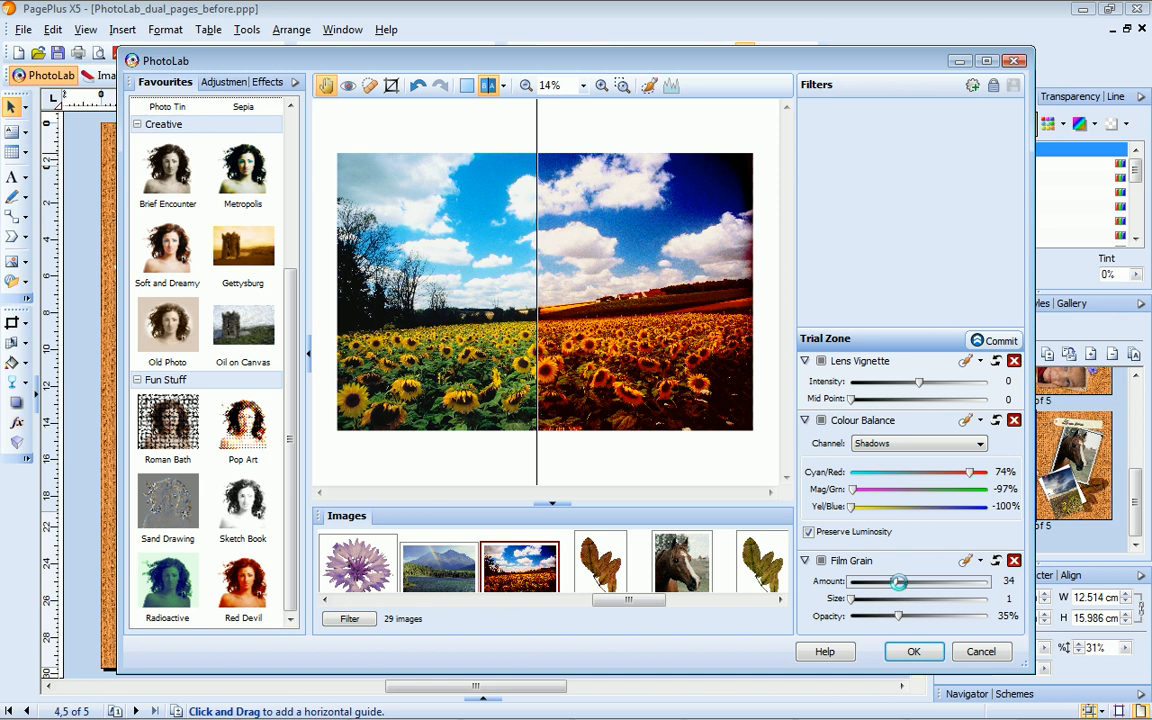
{"action": "left_click_drag", "start_coordinate": [898, 582], "coordinate": [906, 582]}
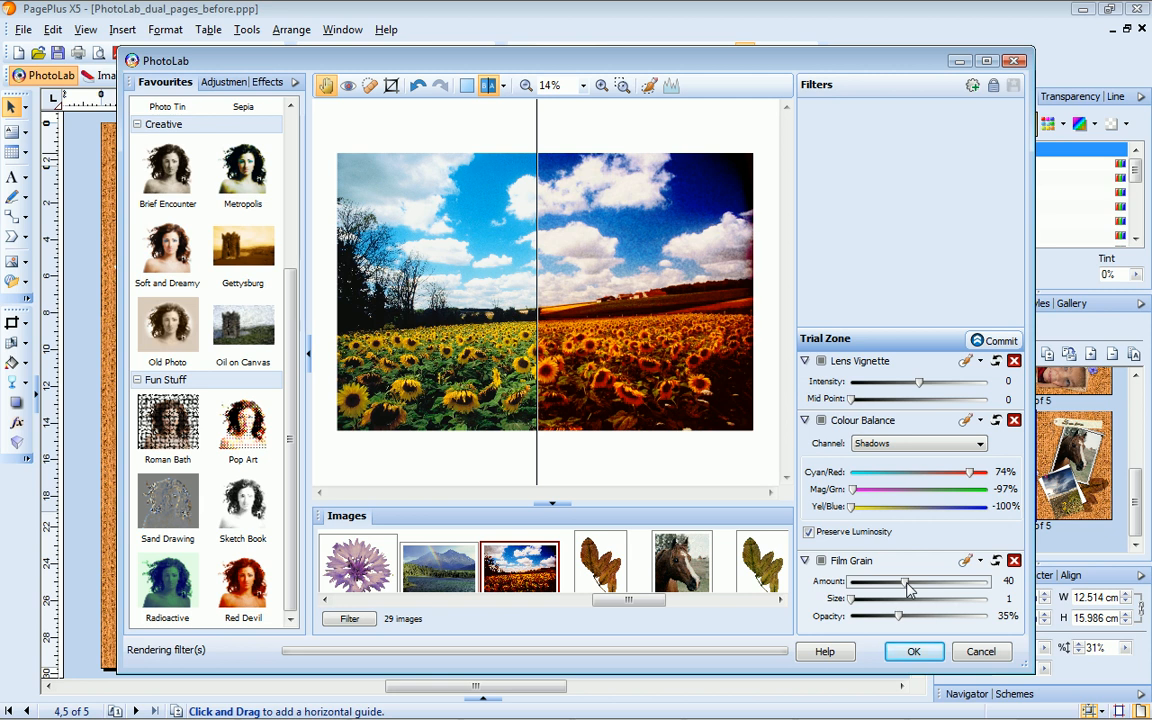
Commit the Red Devil filters, then add and commit a Paint and Ink effect.
{"action": "left_click", "coordinate": [999, 340]}
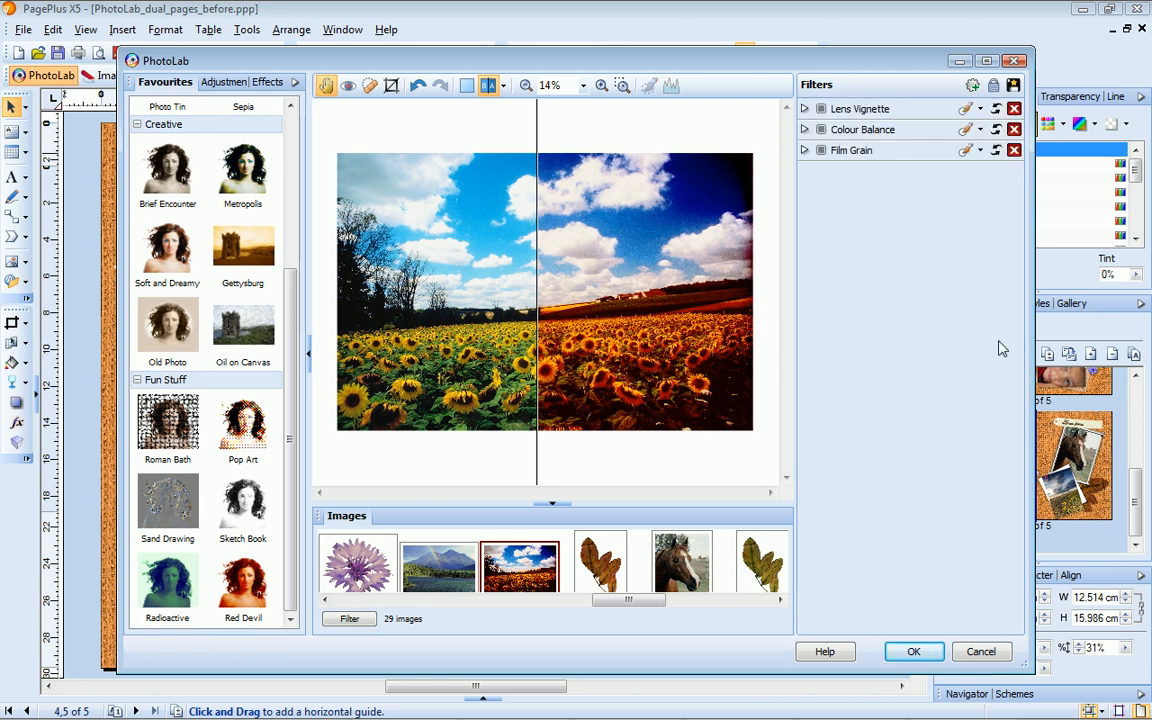
{"action": "mouse_move", "coordinate": [344, 226]}
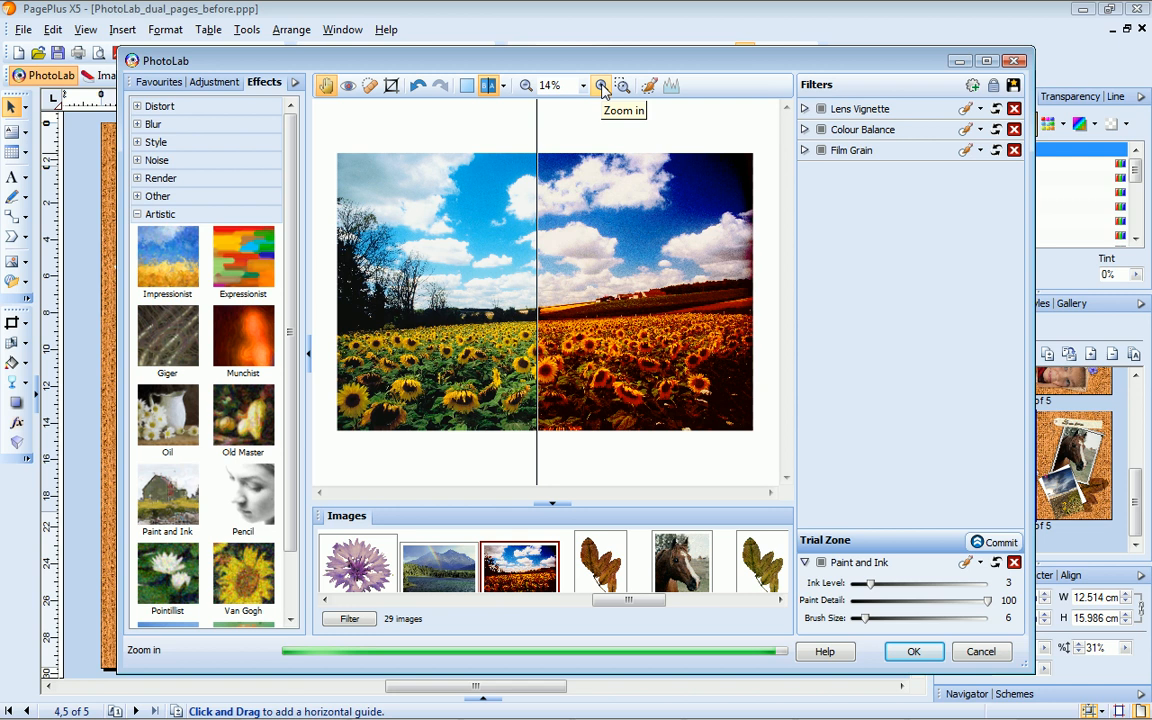
{"action": "left_click", "coordinate": [601, 85]}
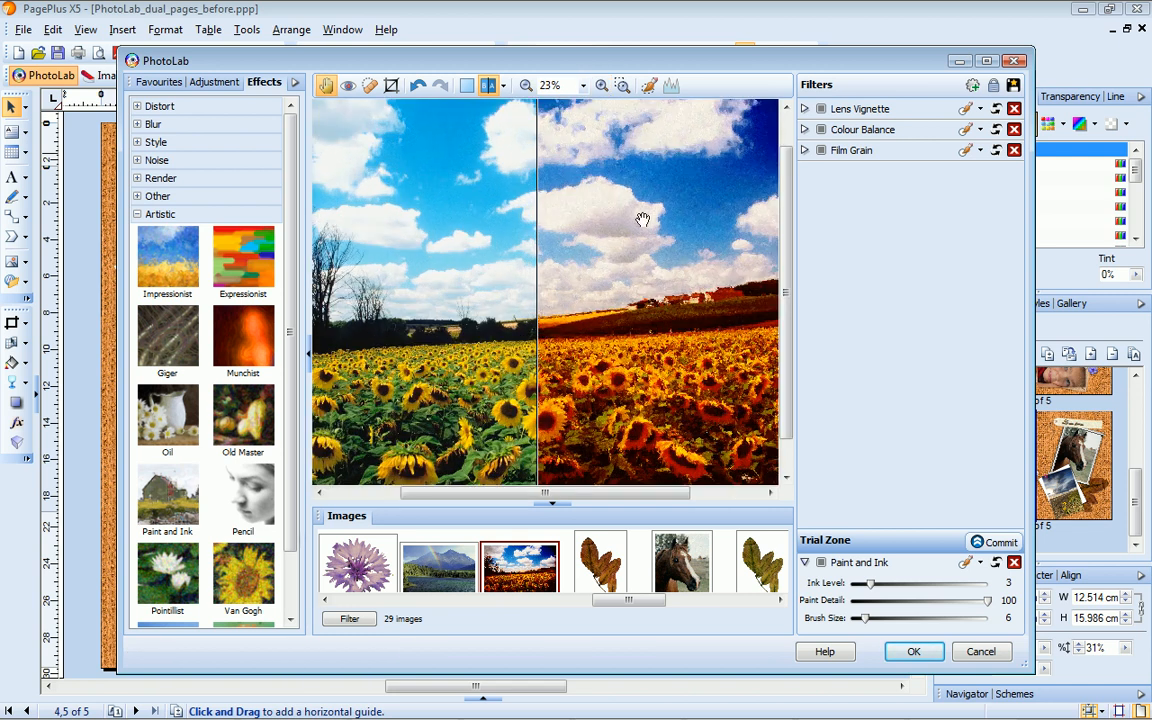
{"action": "left_click", "coordinate": [997, 542]}
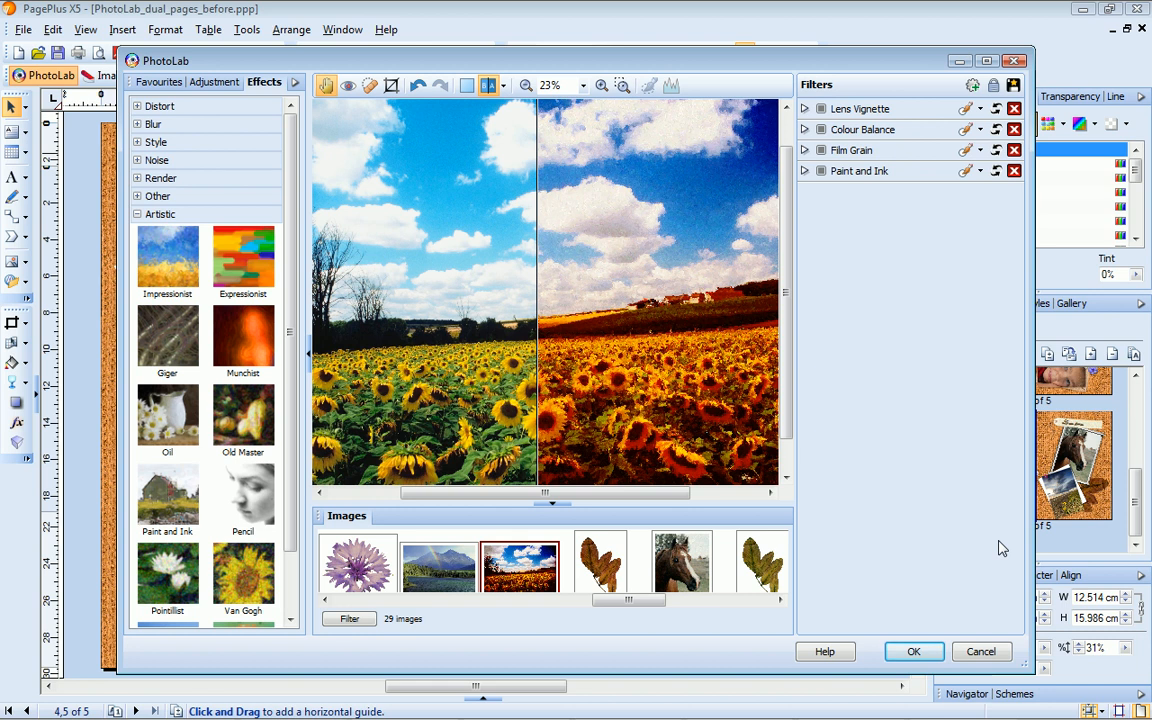
{"action": "mouse_move", "coordinate": [988, 512]}
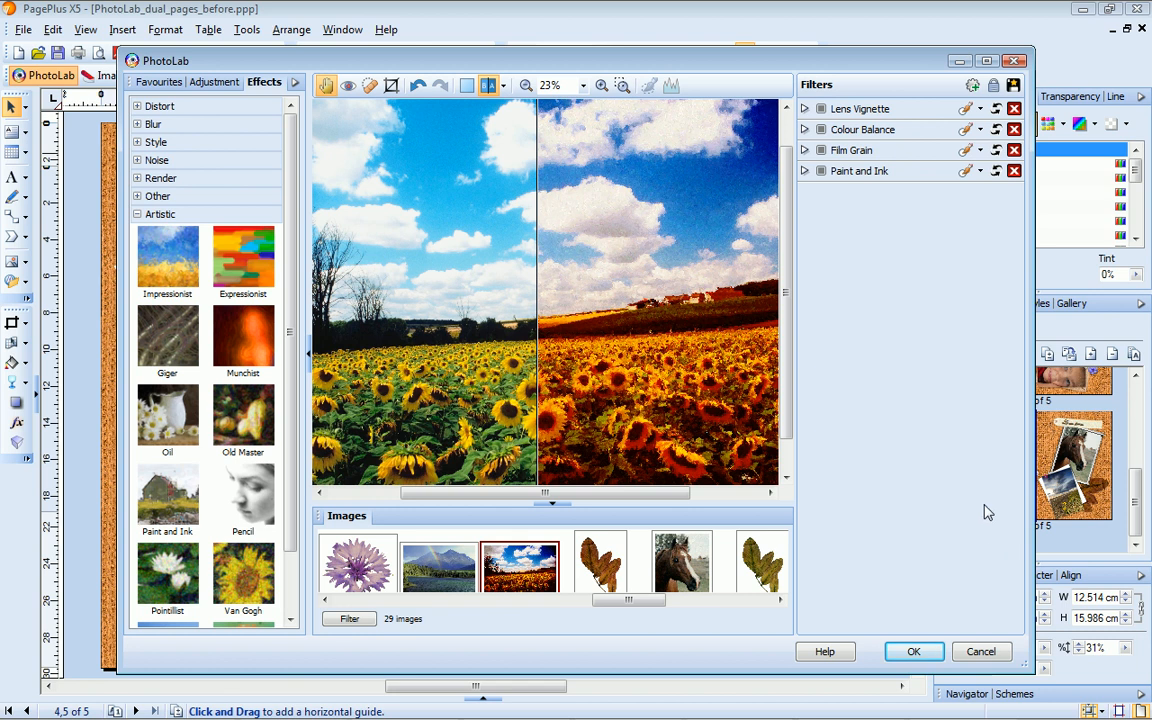
{"action": "mouse_move", "coordinate": [969, 387]}
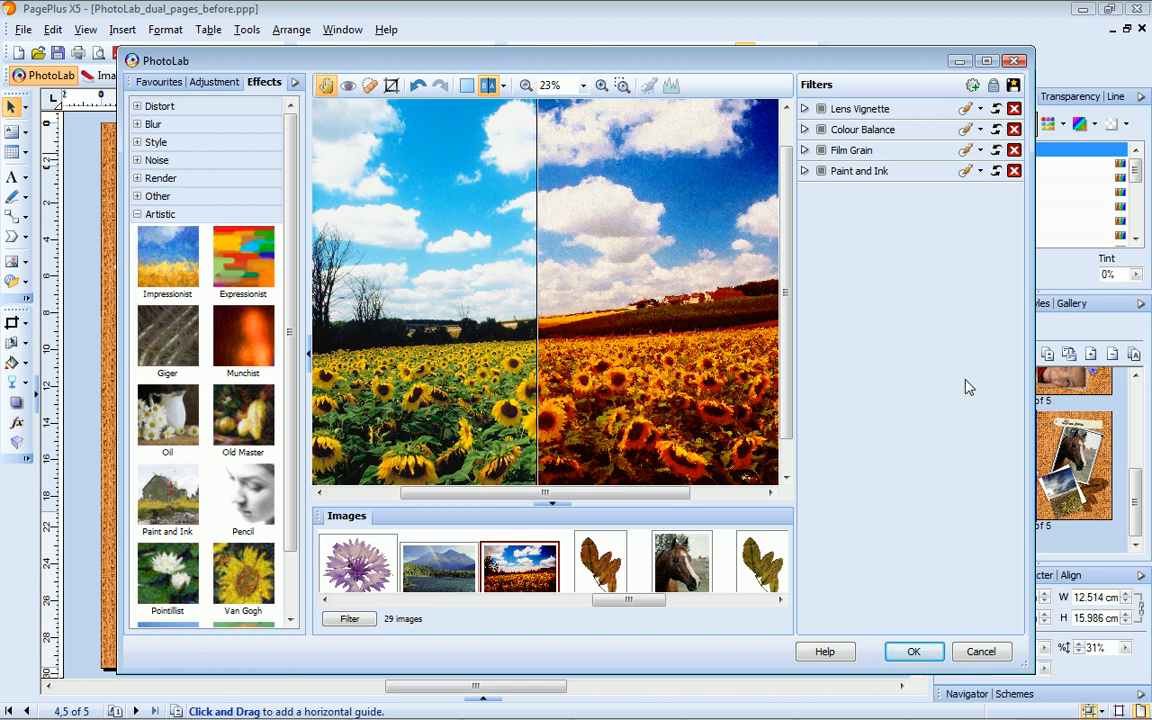
{"action": "mouse_move", "coordinate": [1013, 85]}
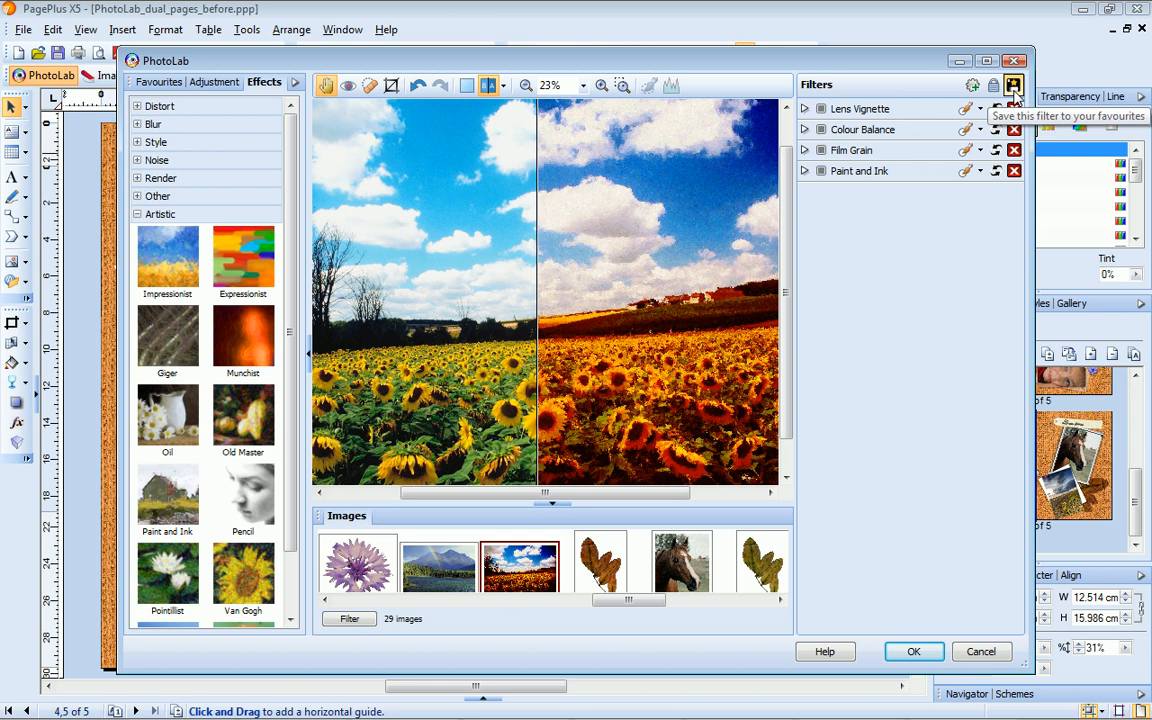
Save the filters as Creative favourite 'Red Paint & Ink' and select the mountain lake photo.
{"action": "left_click", "coordinate": [1013, 85]}
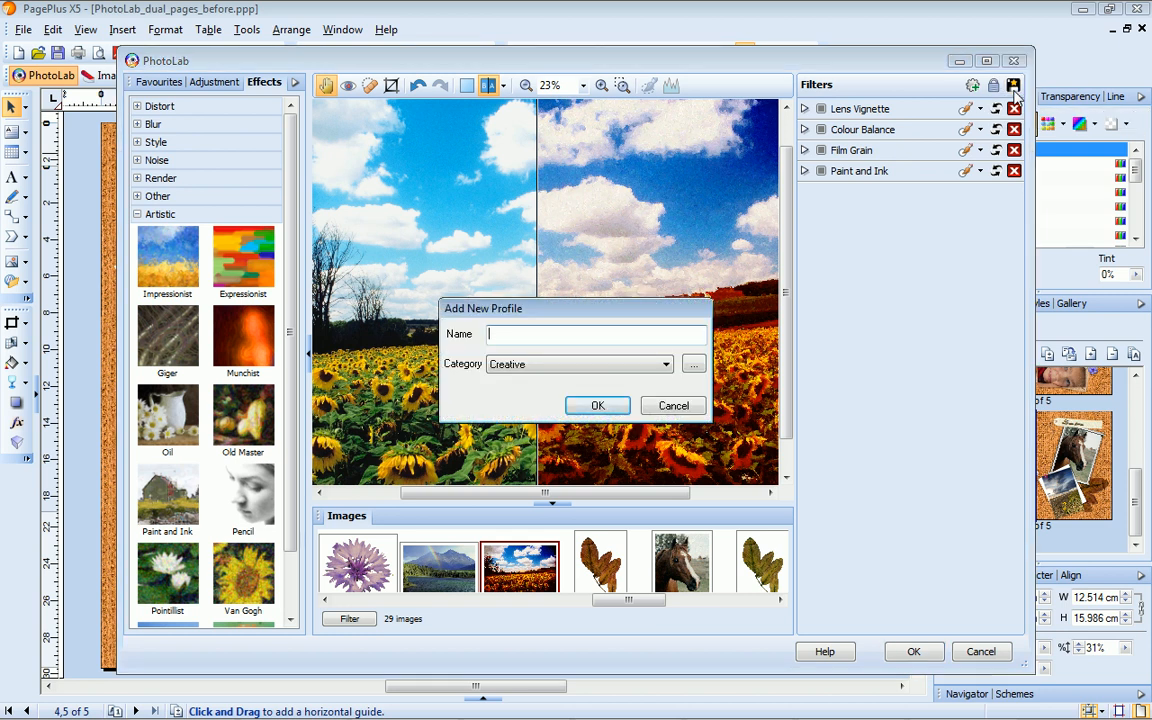
{"action": "type", "text": "Red Paint & Ink"}
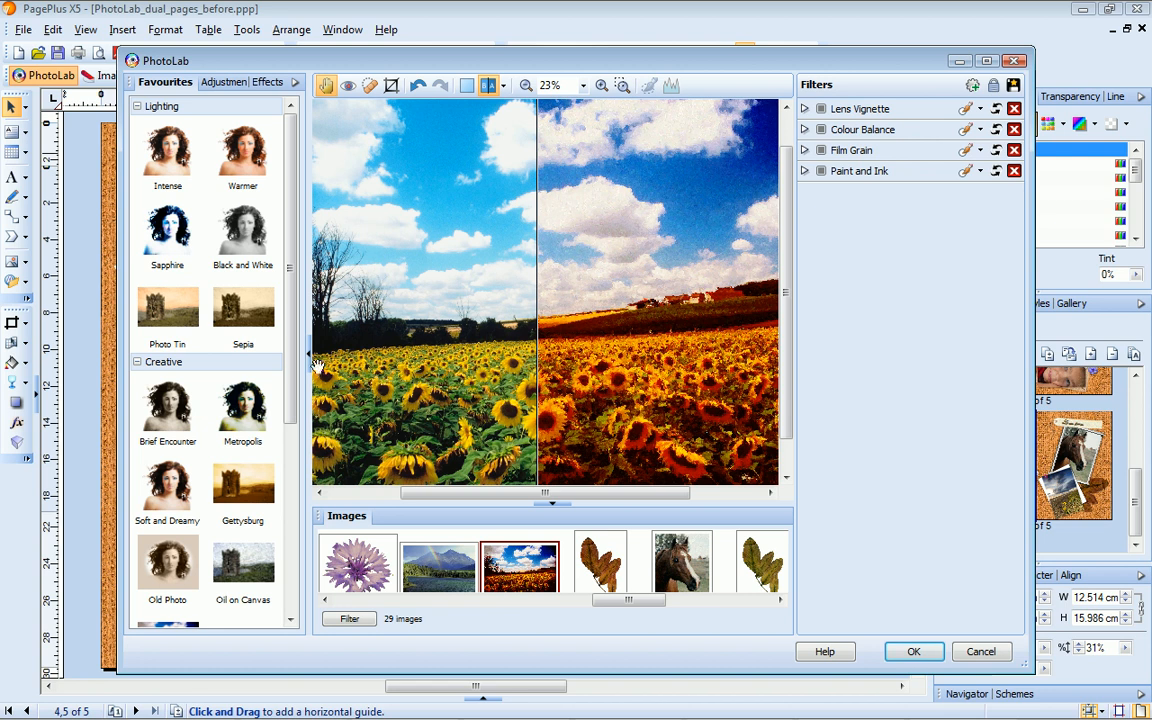
{"action": "scroll", "scroll_direction": "down", "scroll_amount": 3}
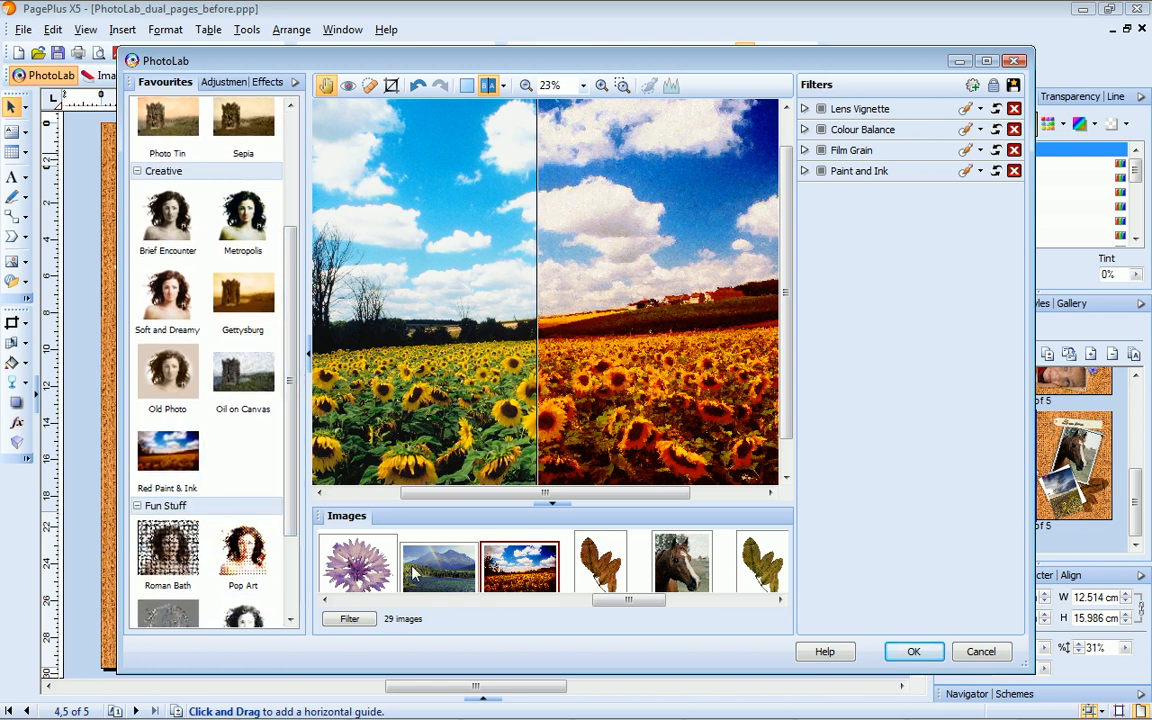
{"action": "left_click", "coordinate": [438, 562]}
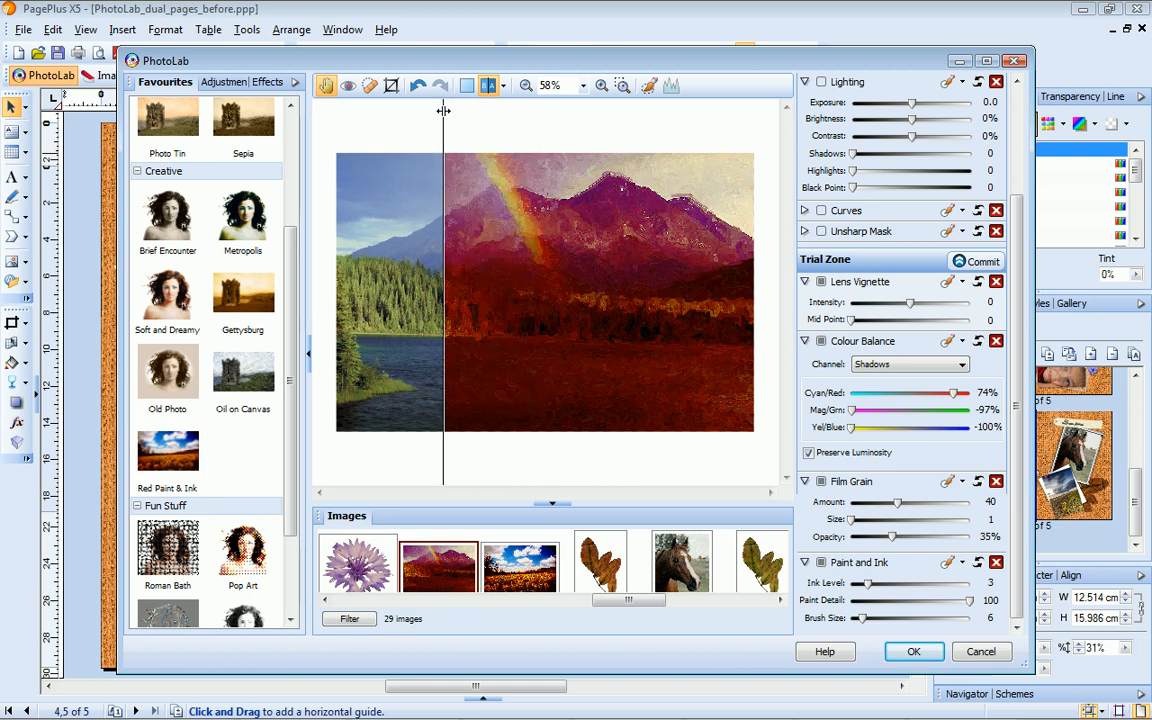
Bring up the roadside yellow flower photo in PhotoLab.
{"action": "left_click", "coordinate": [465, 85]}
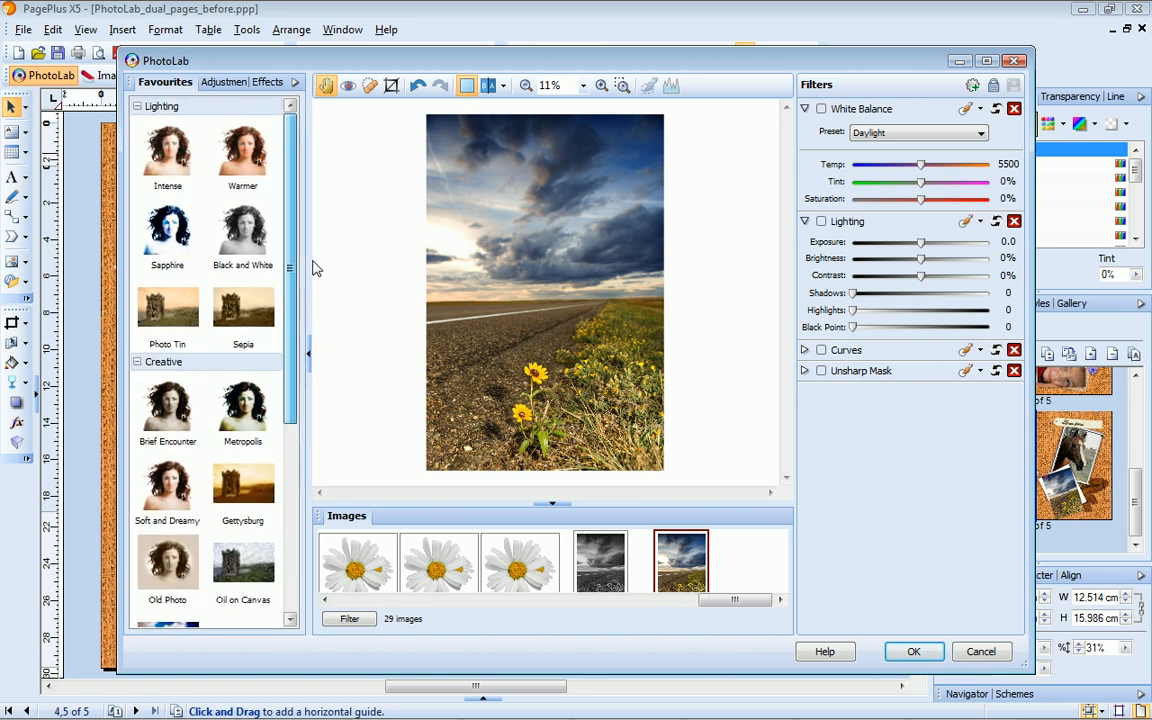
Apply the Black and White favourite, paint a mask over the sky, accept and commit.
{"action": "left_click", "coordinate": [242, 232]}
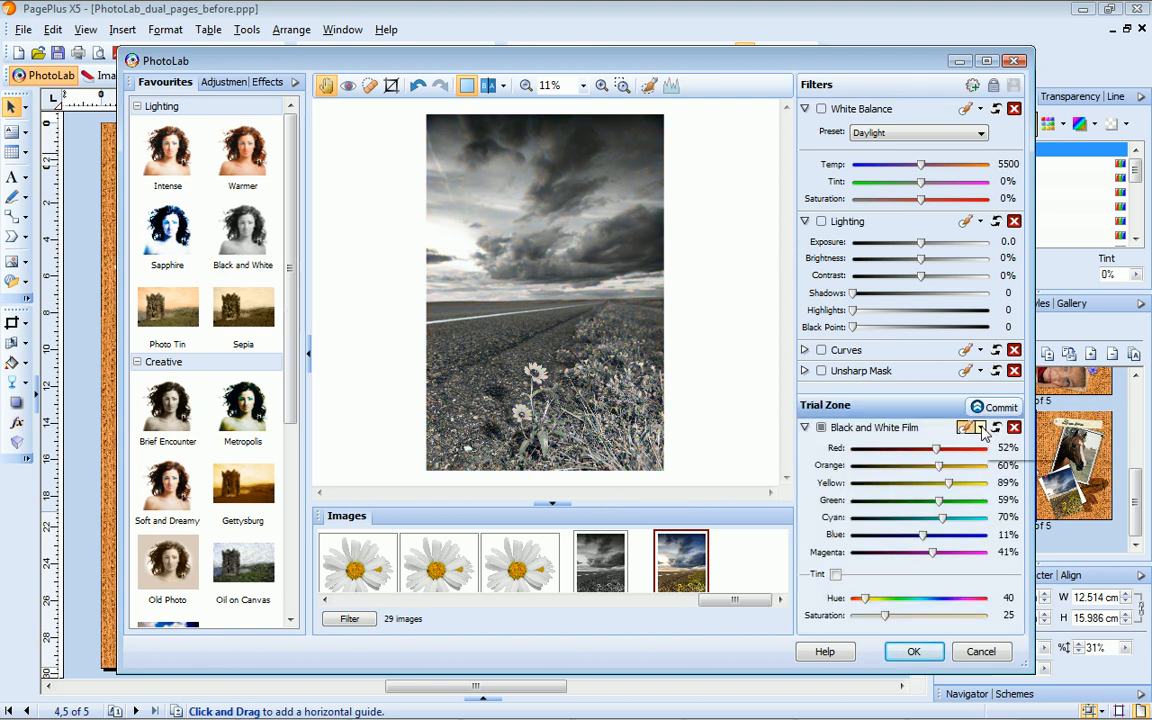
{"action": "left_click", "coordinate": [966, 427]}
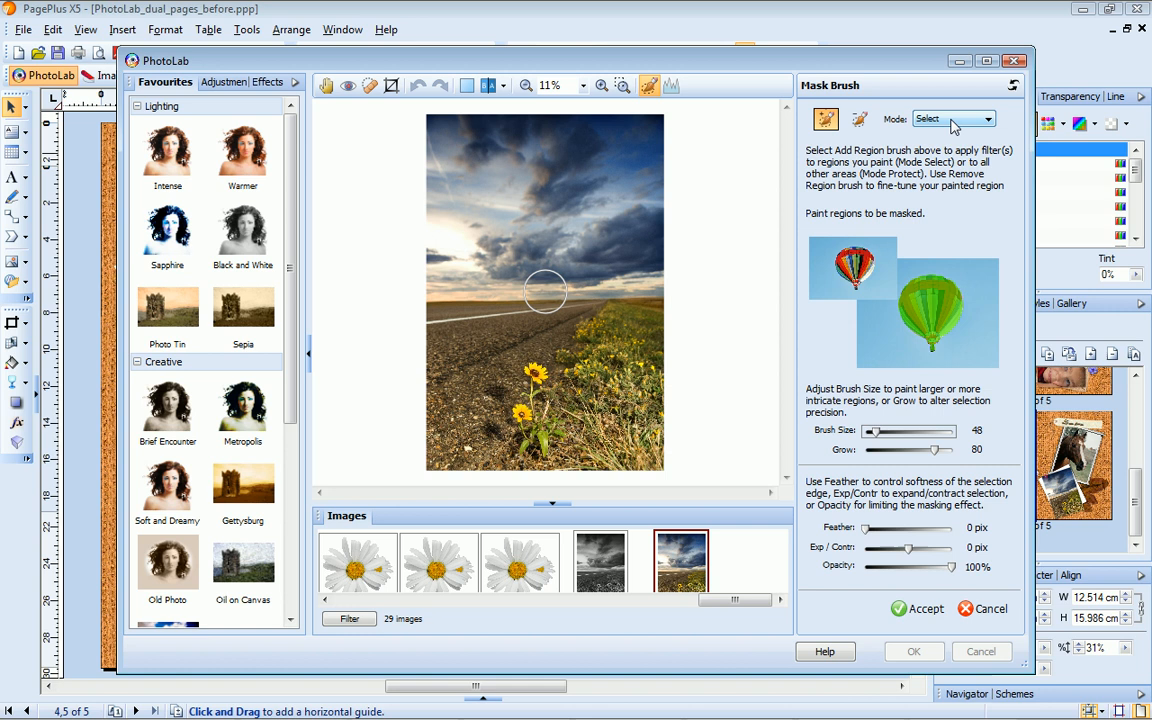
{"action": "left_click_drag", "start_coordinate": [545, 290], "coordinate": [630, 275]}
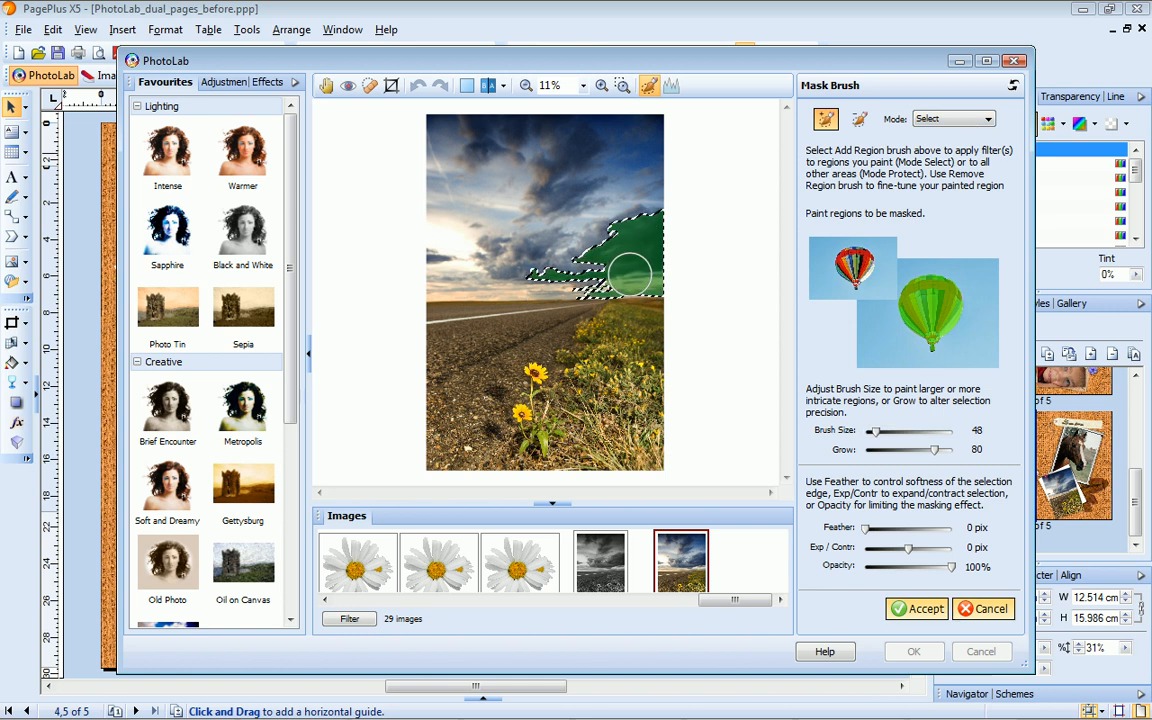
{"action": "left_click_drag", "start_coordinate": [630, 275], "coordinate": [490, 275]}
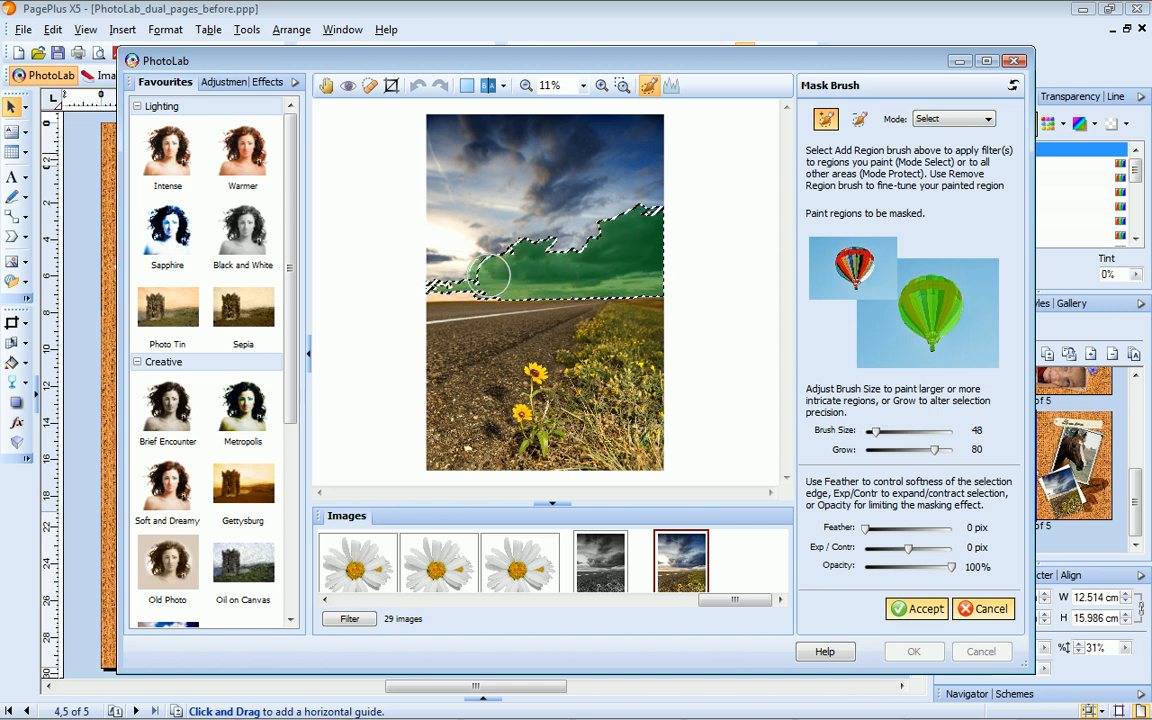
{"action": "left_click_drag", "start_coordinate": [490, 275], "coordinate": [460, 280]}
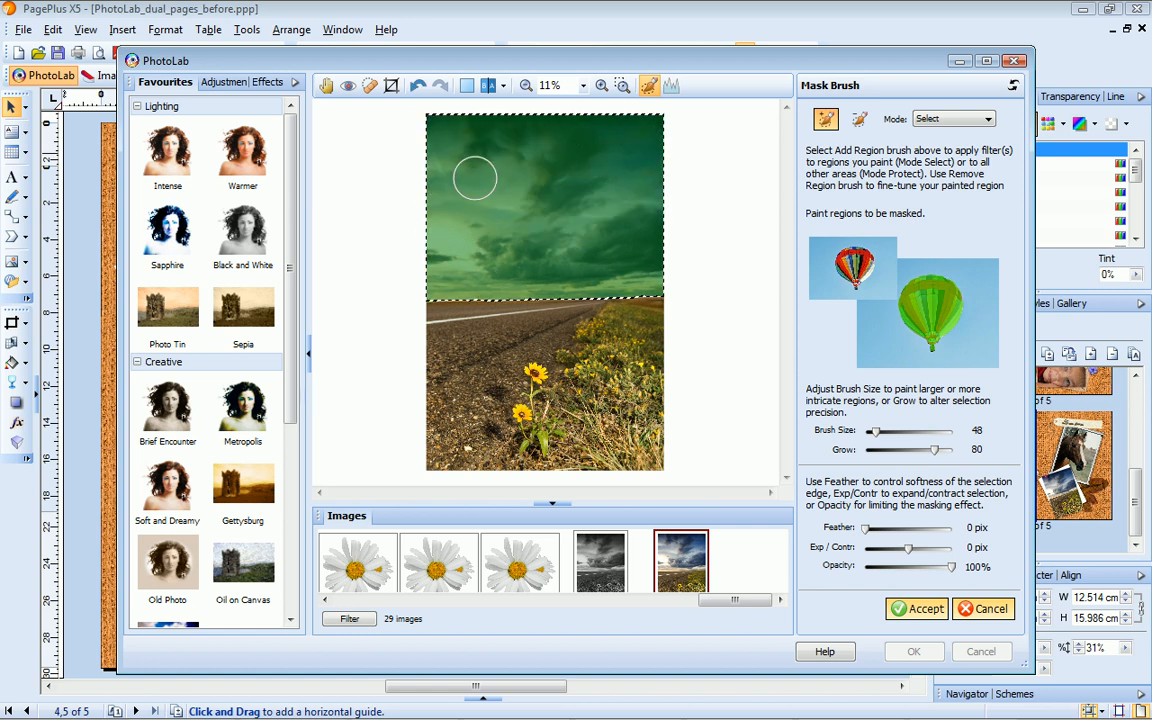
{"action": "left_click", "coordinate": [916, 608]}
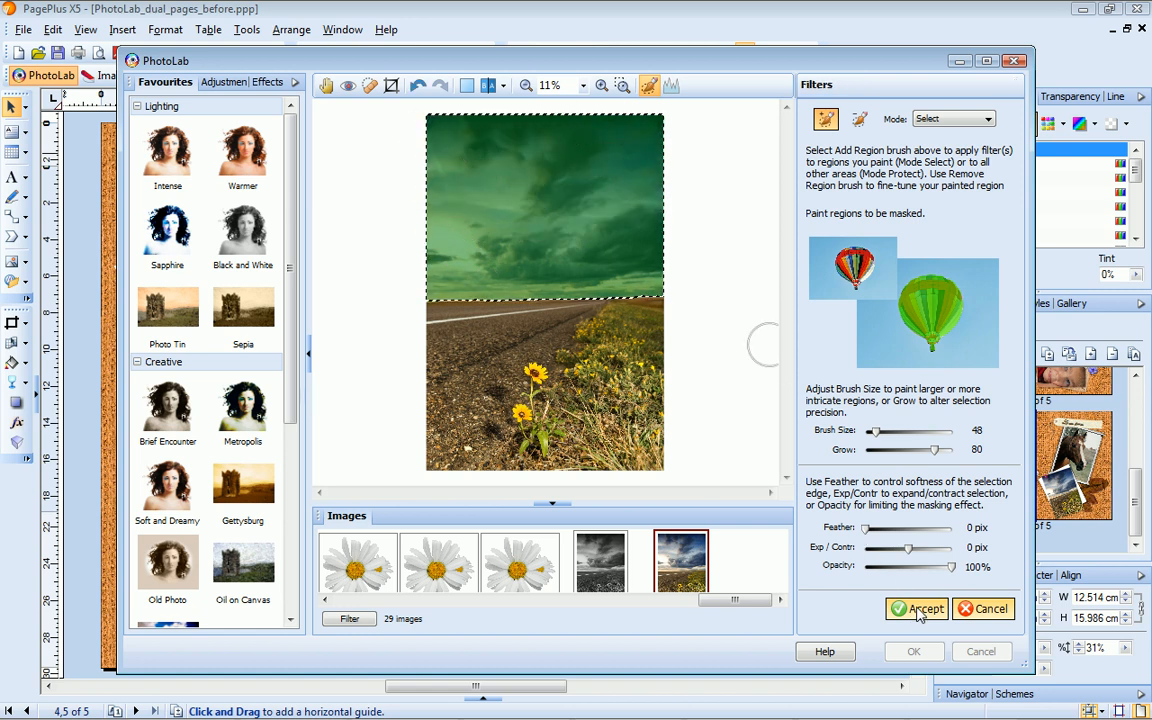
{"action": "left_click", "coordinate": [916, 608]}
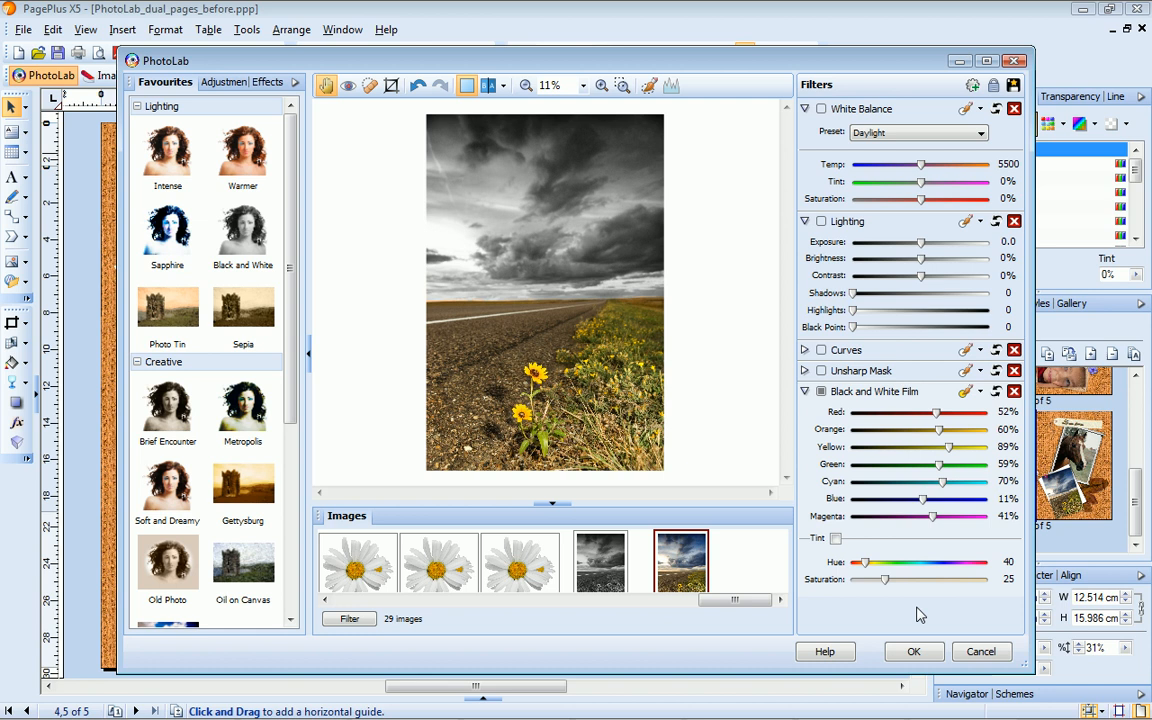
Edit the sky mask, switch its mode from Select to Protect, and accept.
{"action": "left_click", "coordinate": [966, 391]}
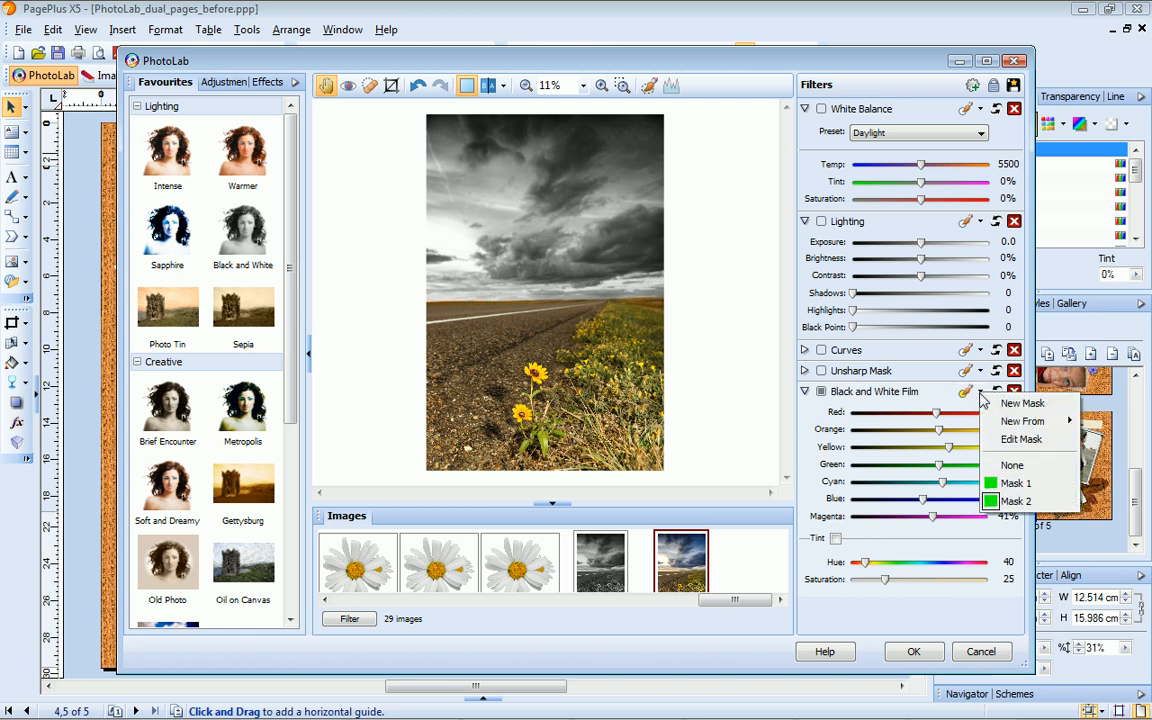
{"action": "left_click", "coordinate": [1022, 402]}
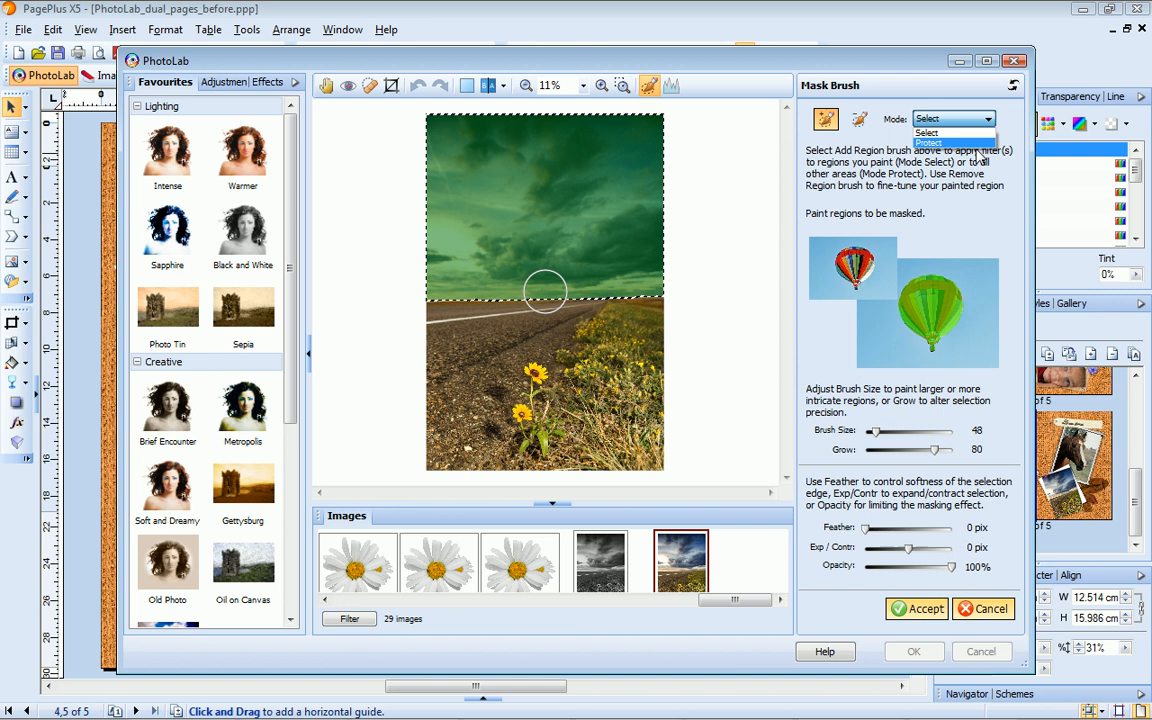
{"action": "left_click", "coordinate": [927, 143]}
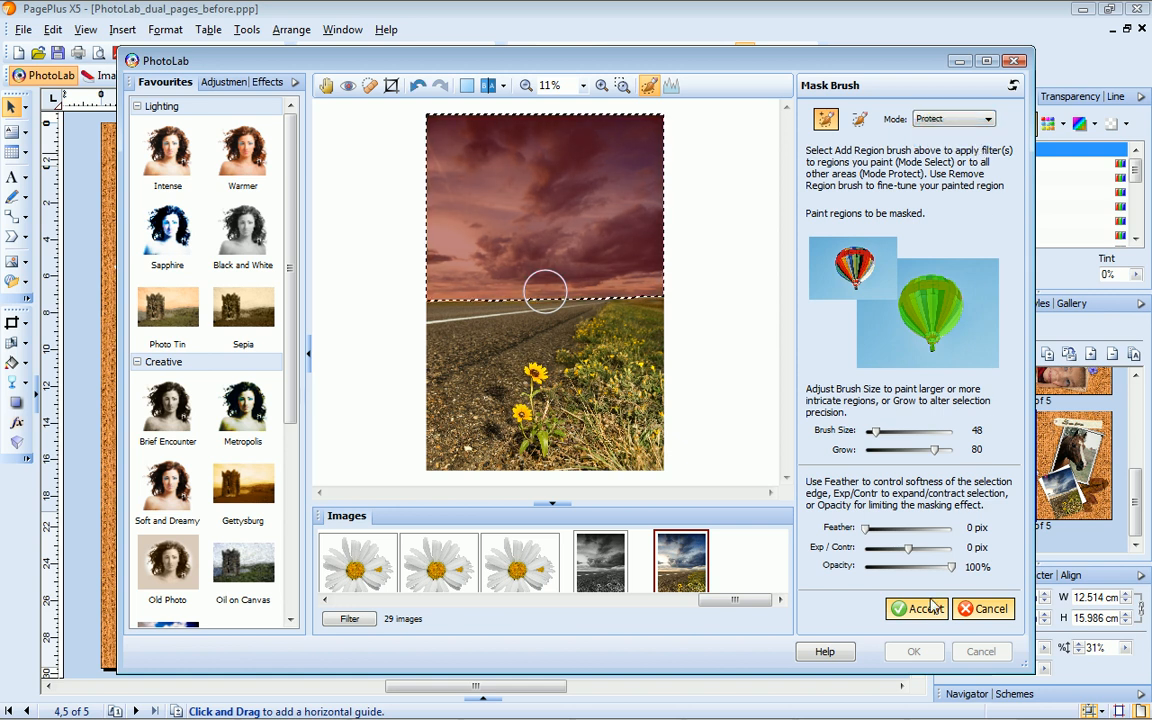
{"action": "left_click", "coordinate": [916, 608]}
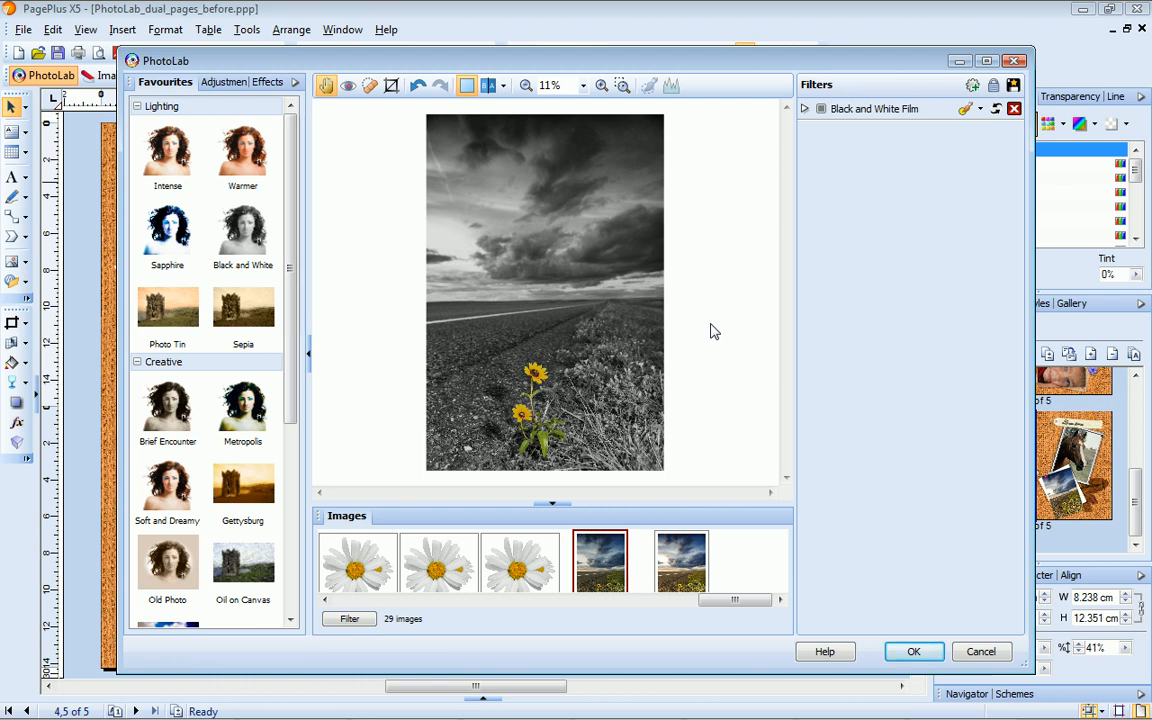
Drop the Black and White Film mask (None) so the whole photo turns grey, and apply.
{"action": "left_click", "coordinate": [243, 313]}
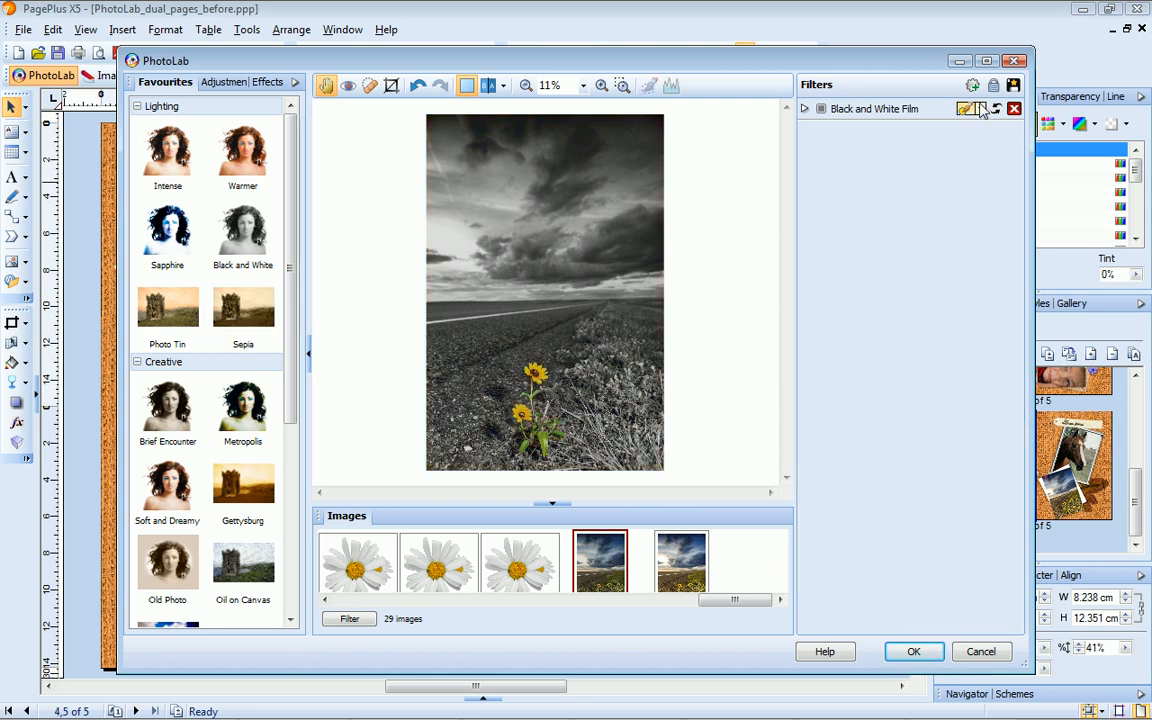
{"action": "left_click", "coordinate": [964, 108]}
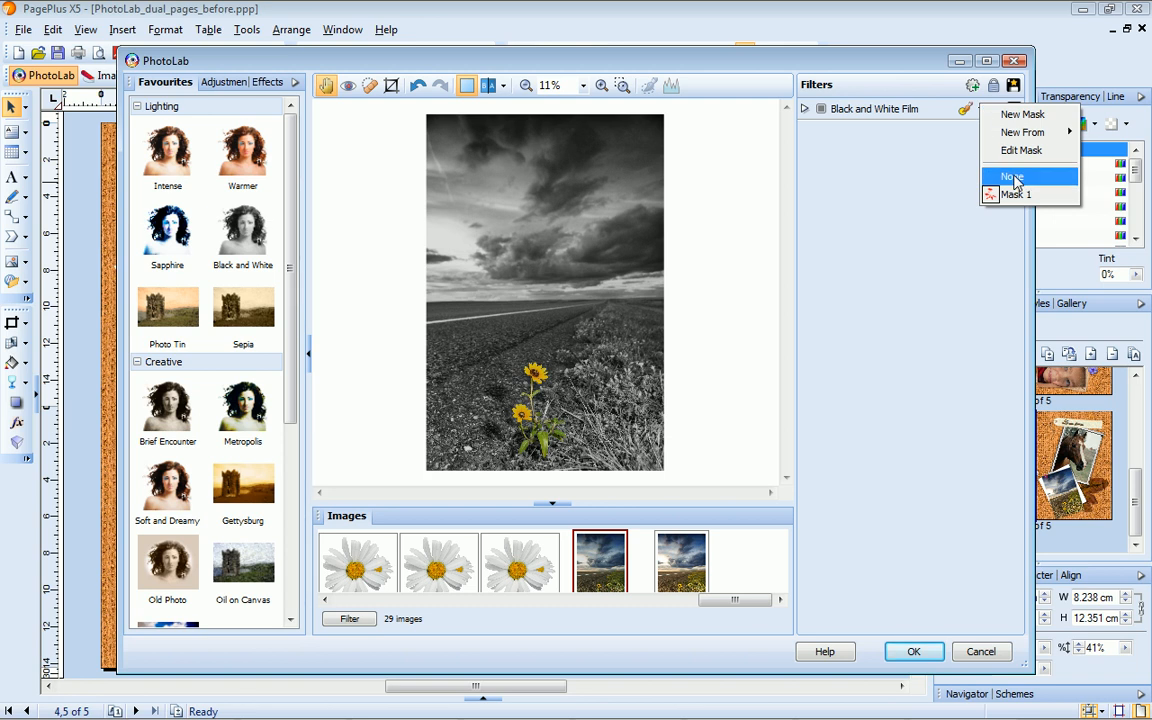
{"action": "left_click", "coordinate": [1015, 177]}
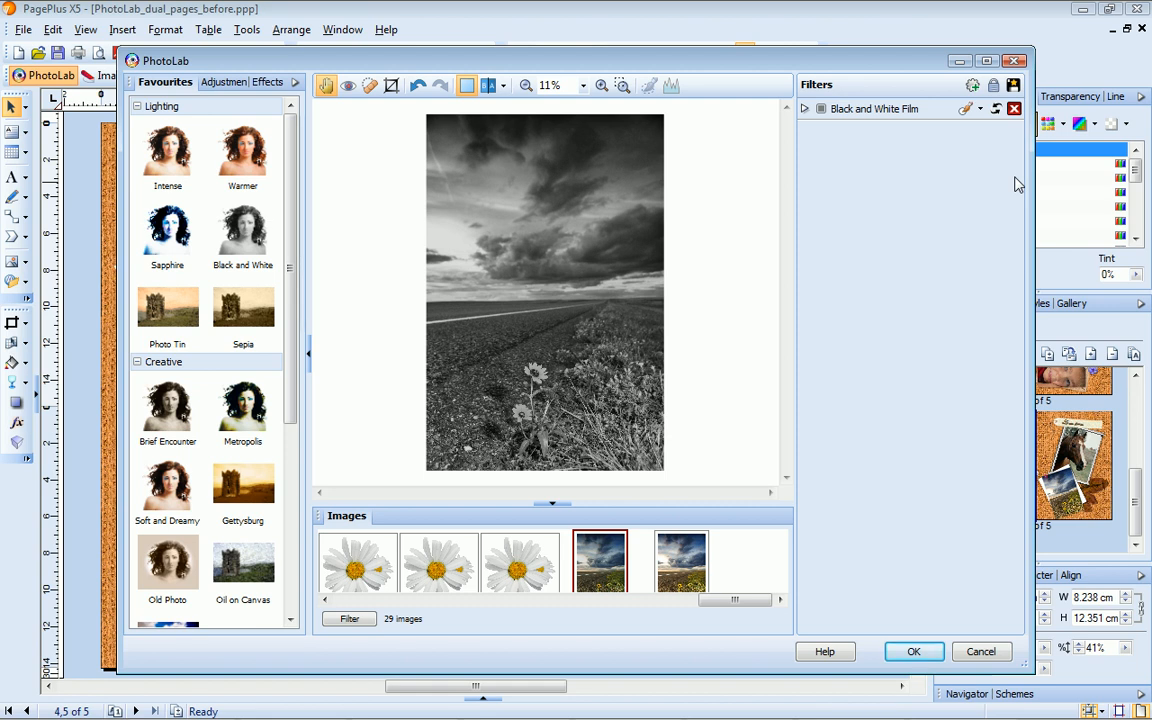
{"action": "left_click", "coordinate": [912, 651]}
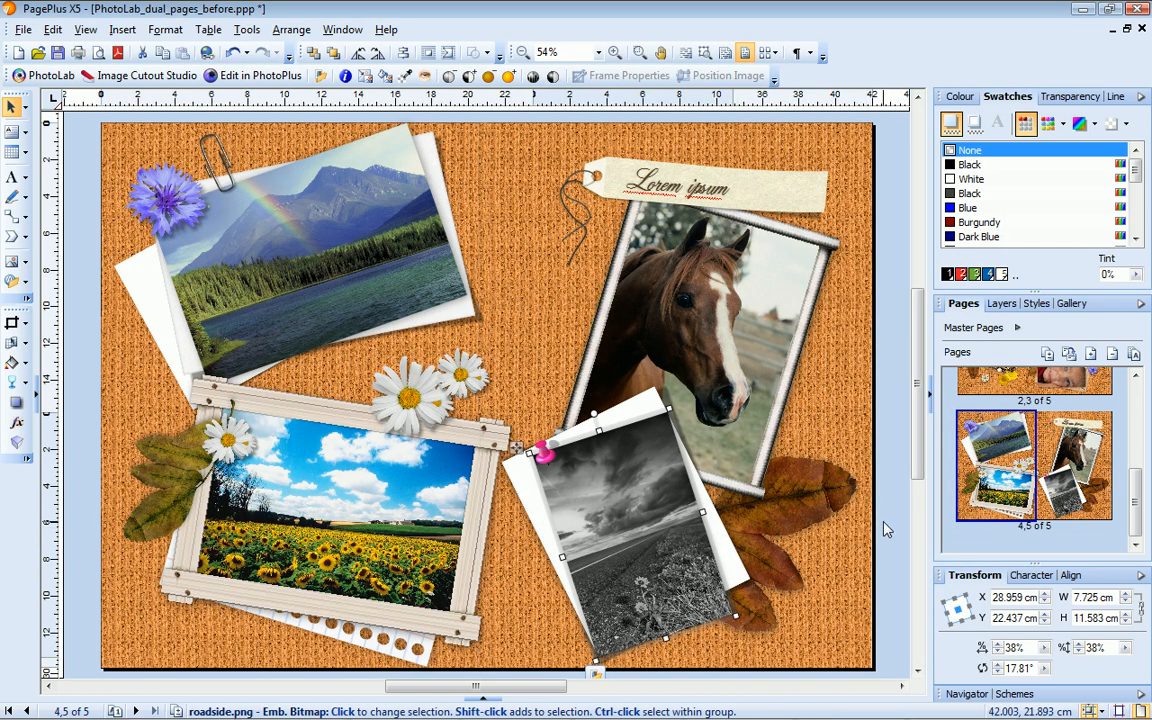